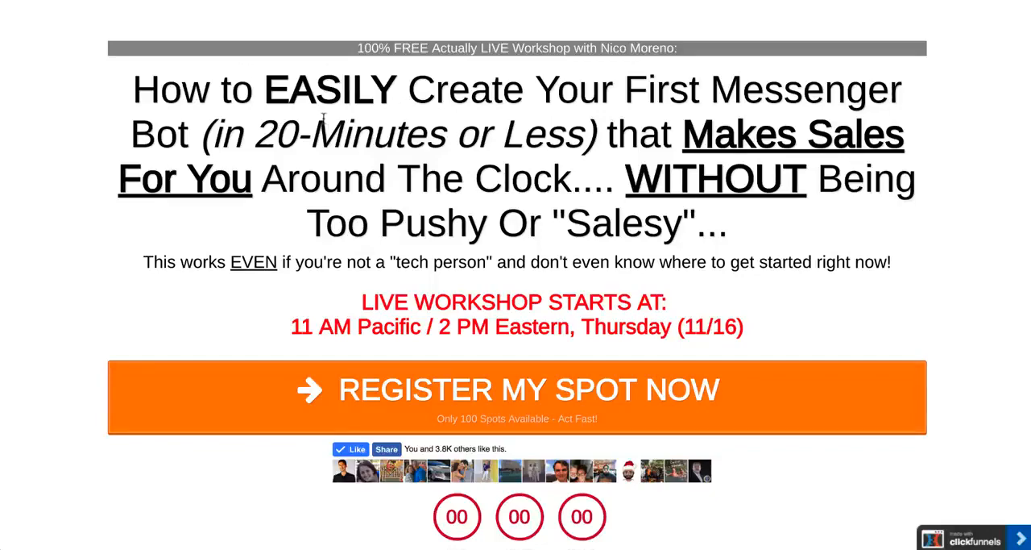
- Scroll the workshop landing page and open the REGISTER MY SPOT NOW Messenger pop-up
scroll(down, 3)
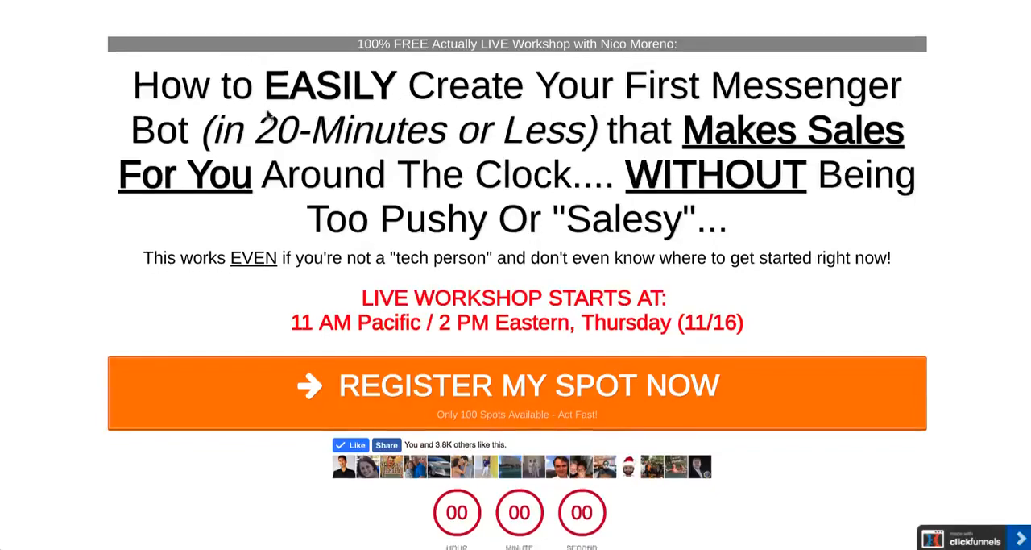
scroll(down, 3)
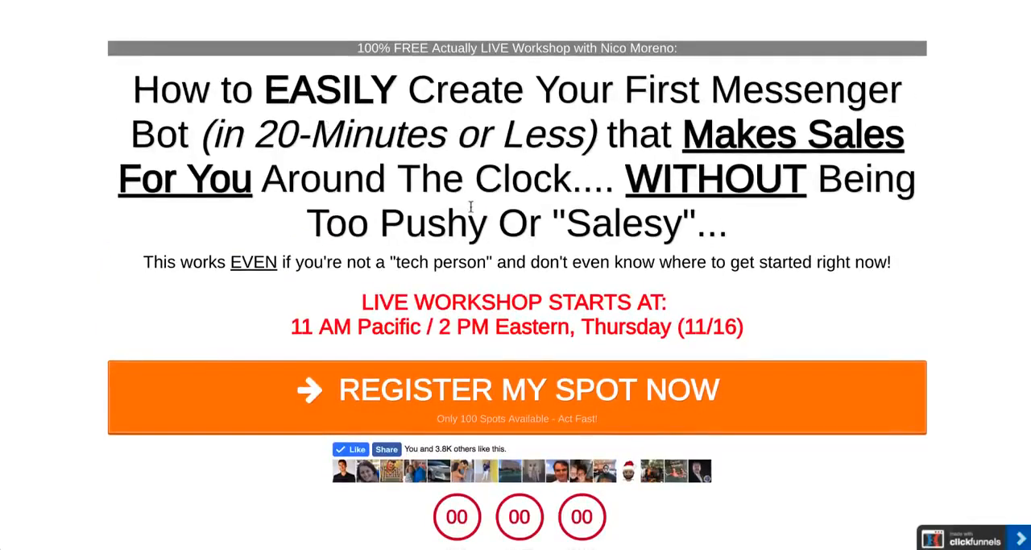
scroll(down, 3)
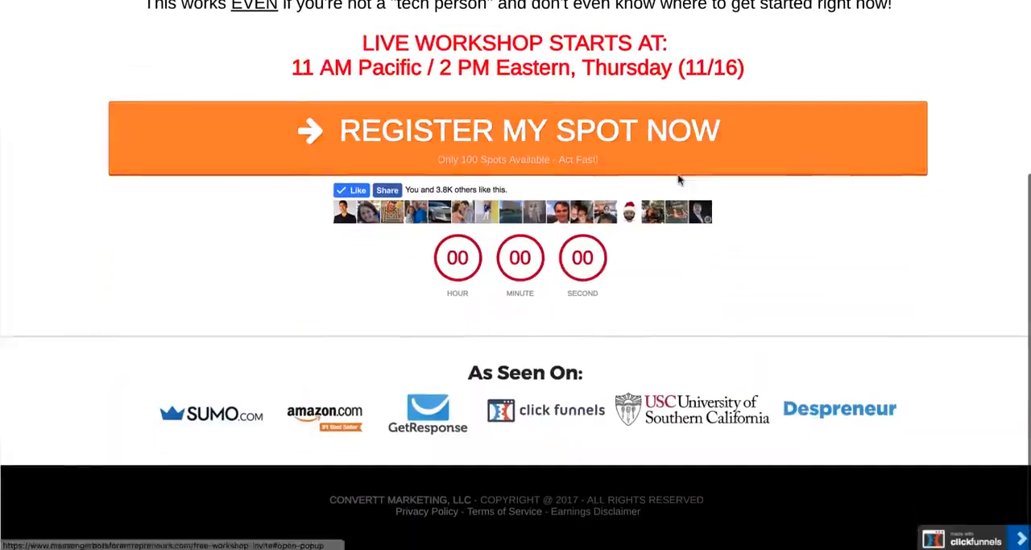
scroll(up, 3)
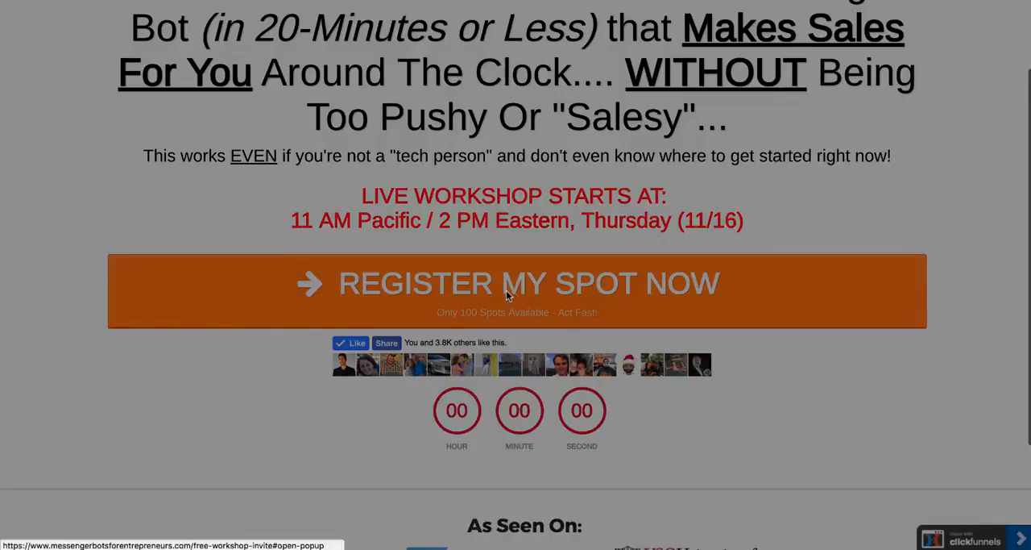
click(516, 290)
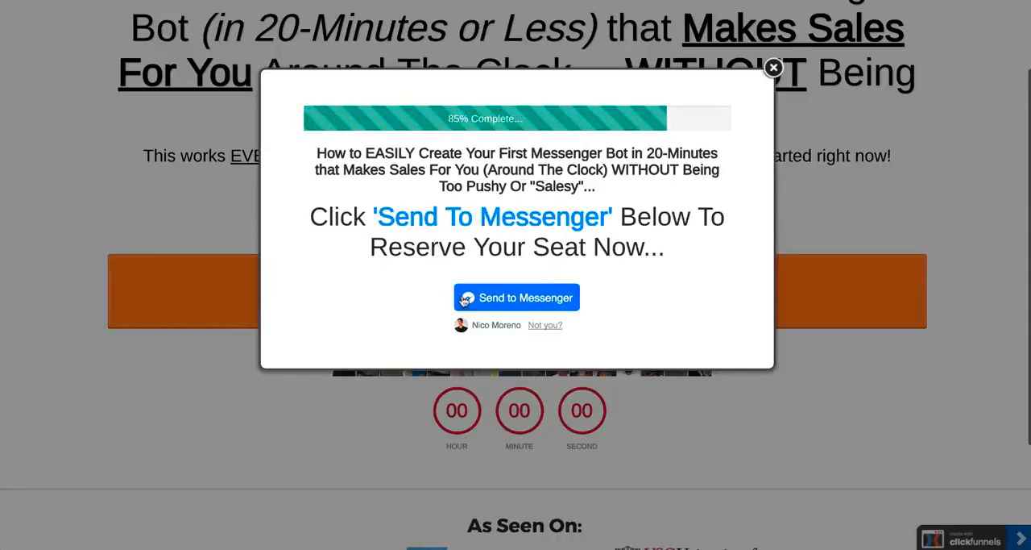
mouse_move(633, 327)
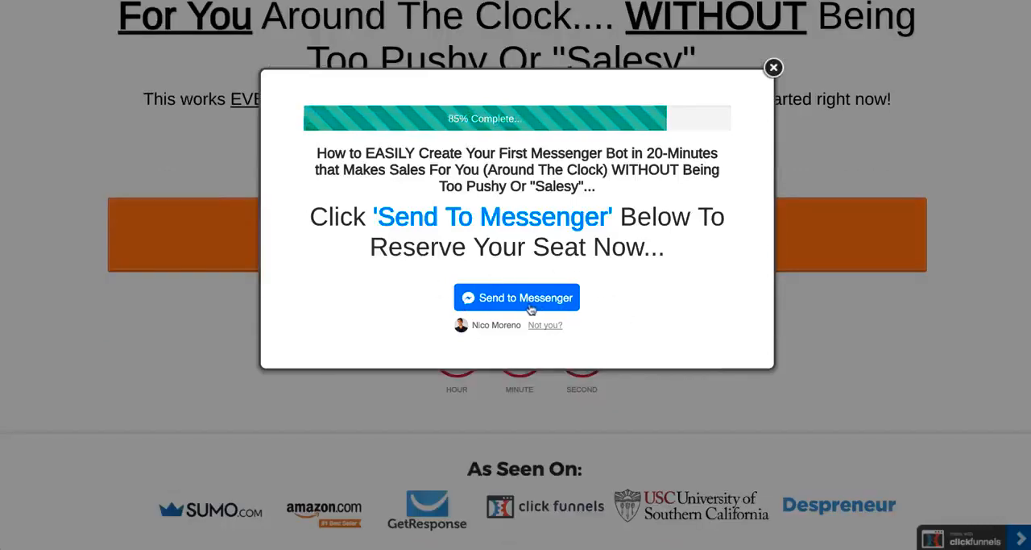
mouse_move(656, 274)
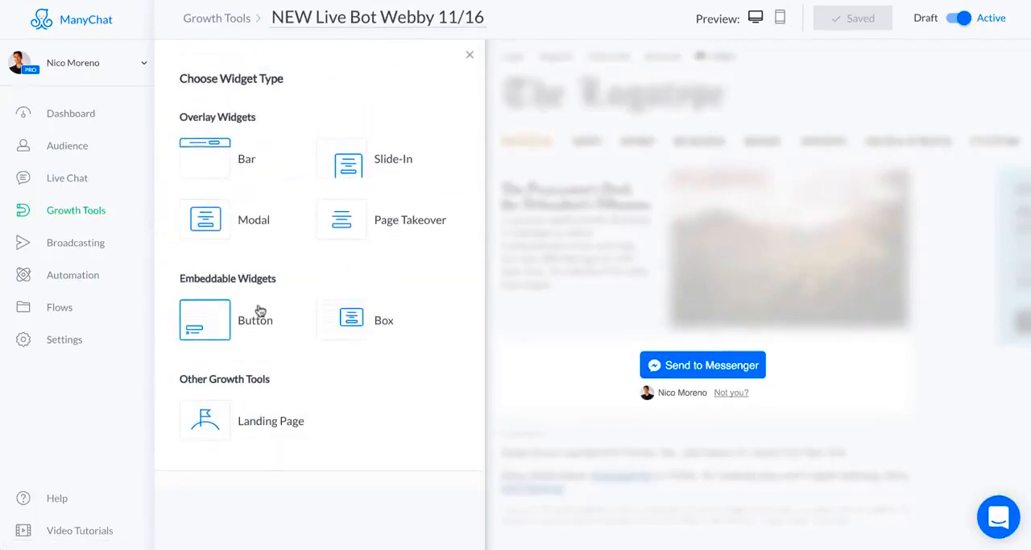
mouse_move(303, 300)
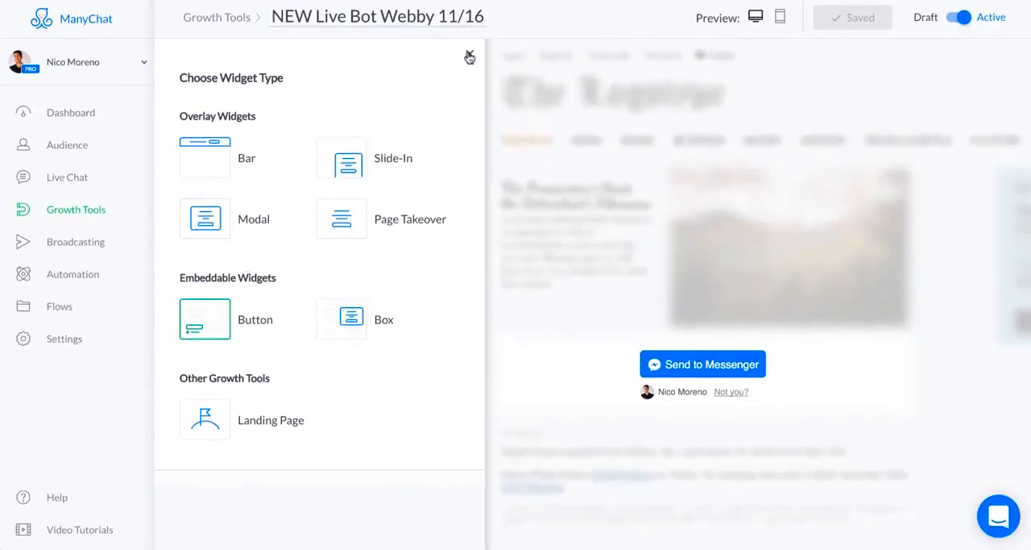
- Dismiss widget types and view the button's Submitted State, then its Opt-In Actions
click(205, 318)
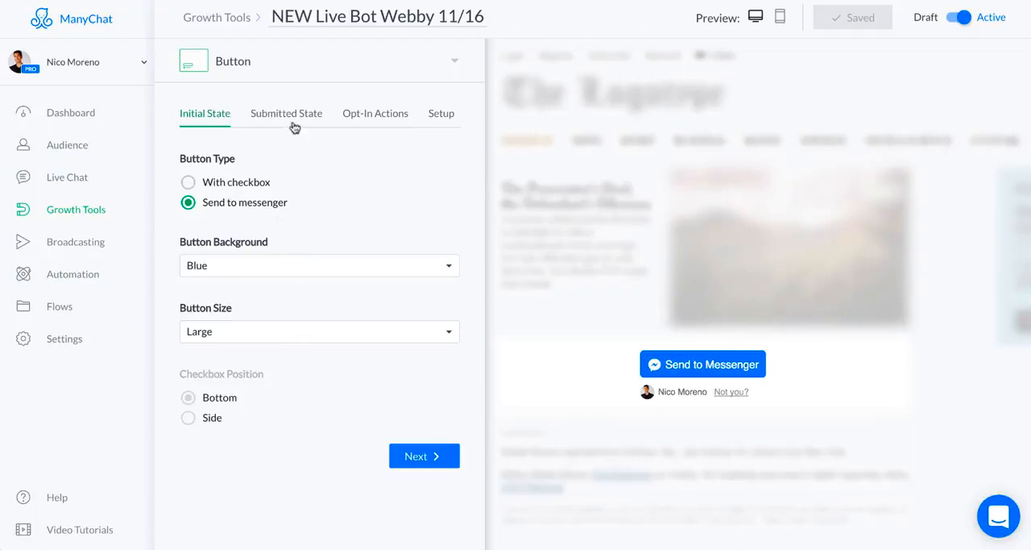
click(287, 113)
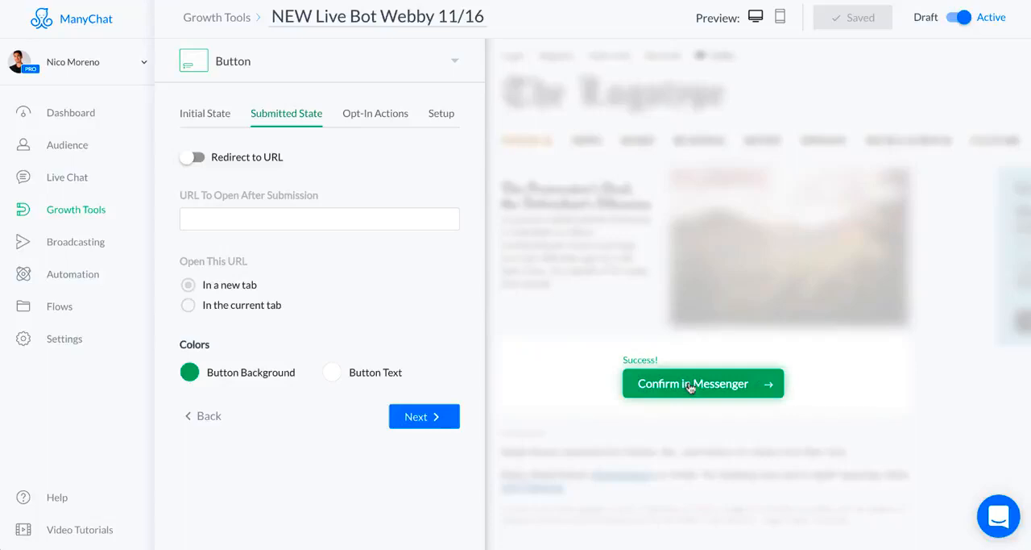
mouse_move(297, 192)
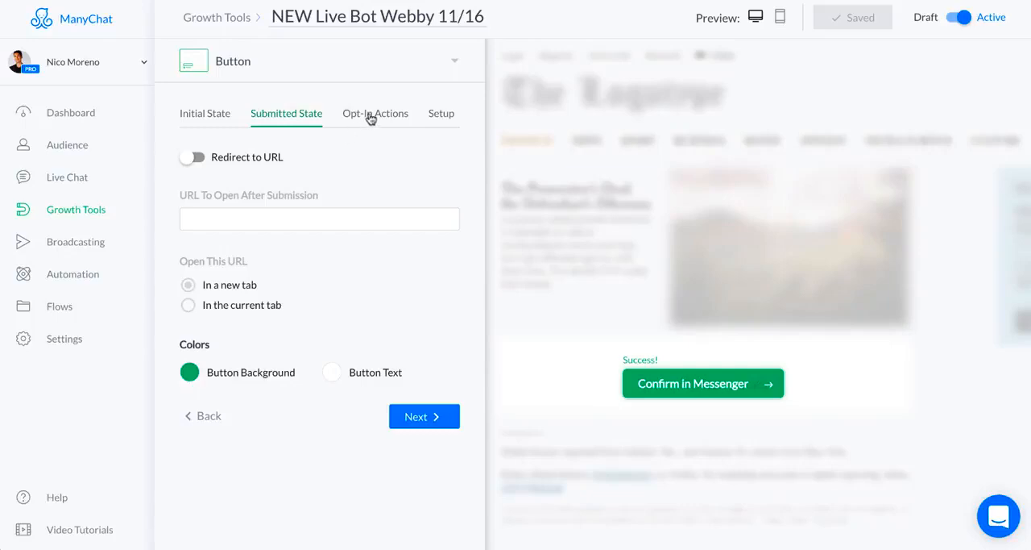
click(375, 113)
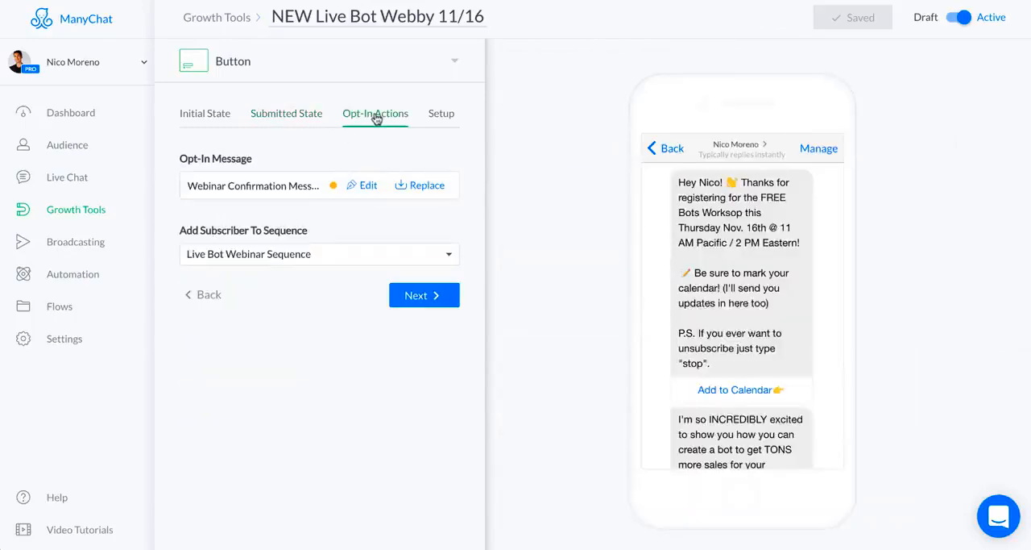
- Edit the Webinar Confirmation Message from Opt-In Actions in the flow builder
click(367, 184)
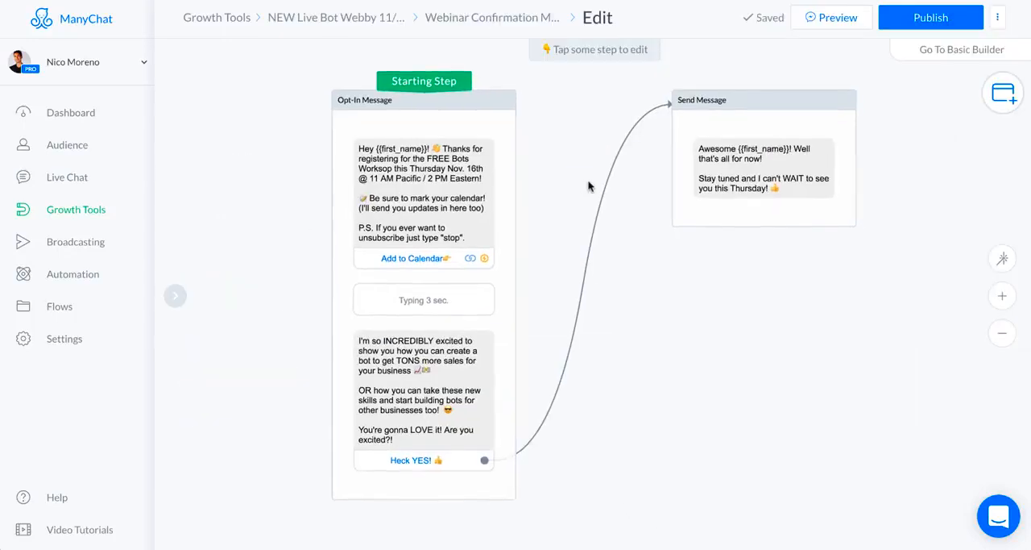
mouse_move(977, 267)
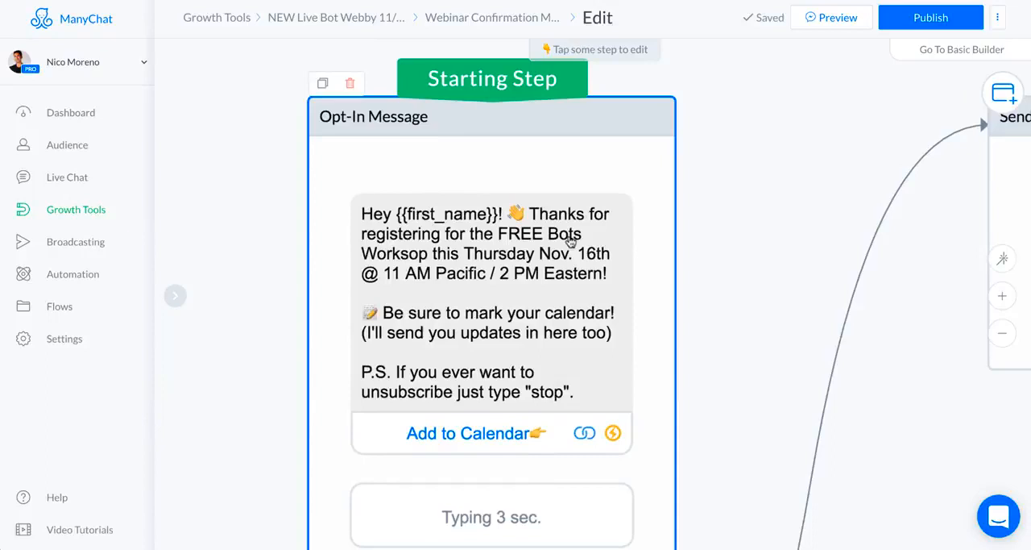
mouse_move(609, 269)
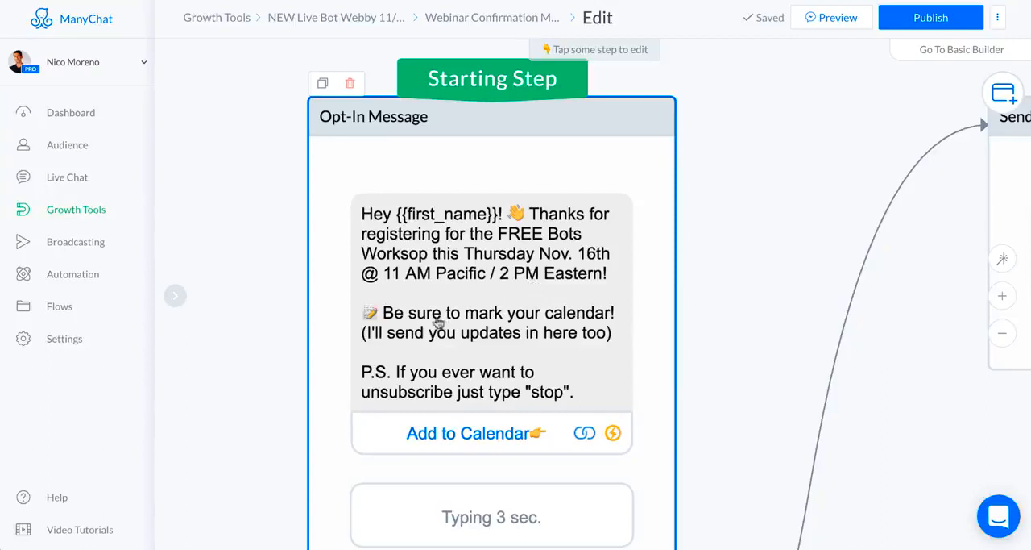
mouse_move(527, 332)
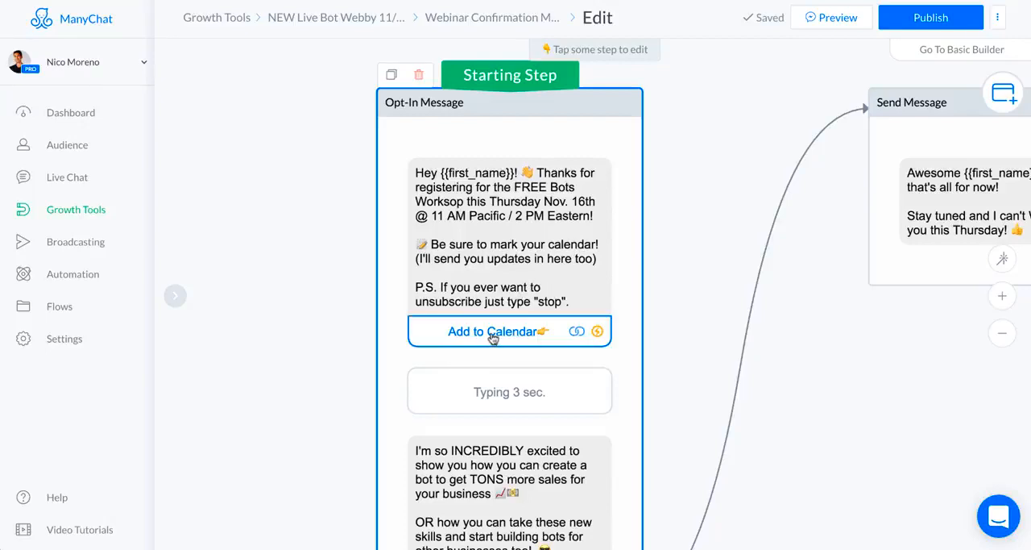
click(492, 331)
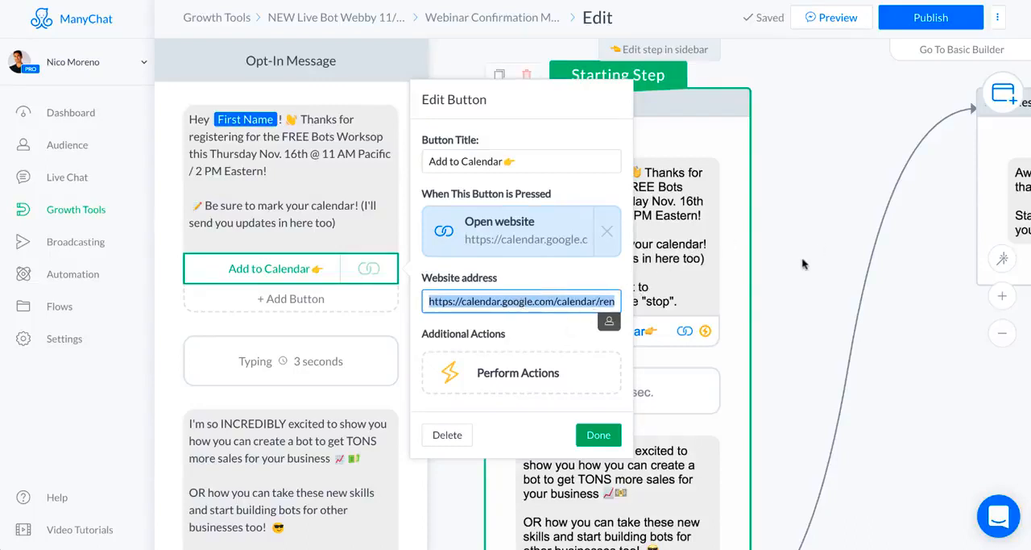
click(598, 435)
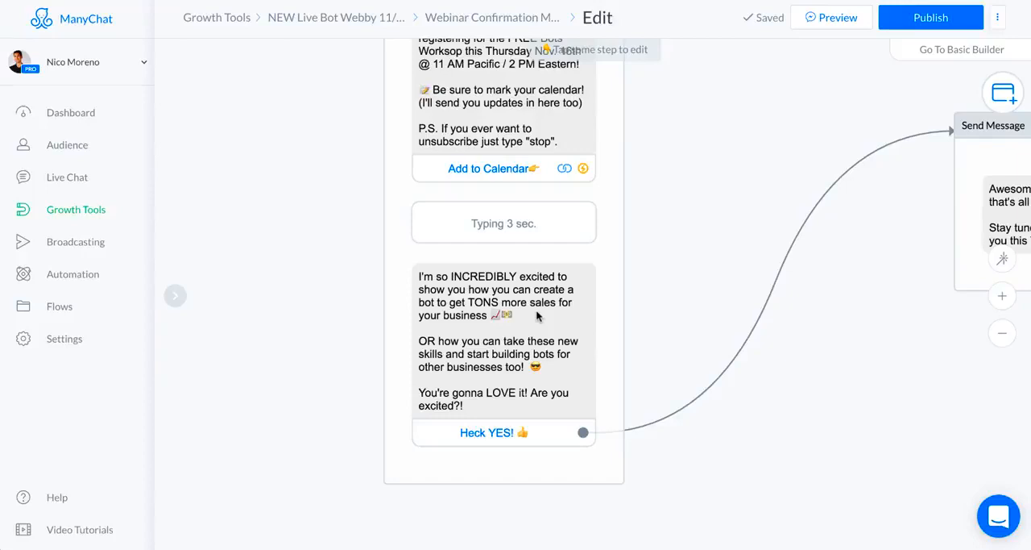
mouse_move(474, 290)
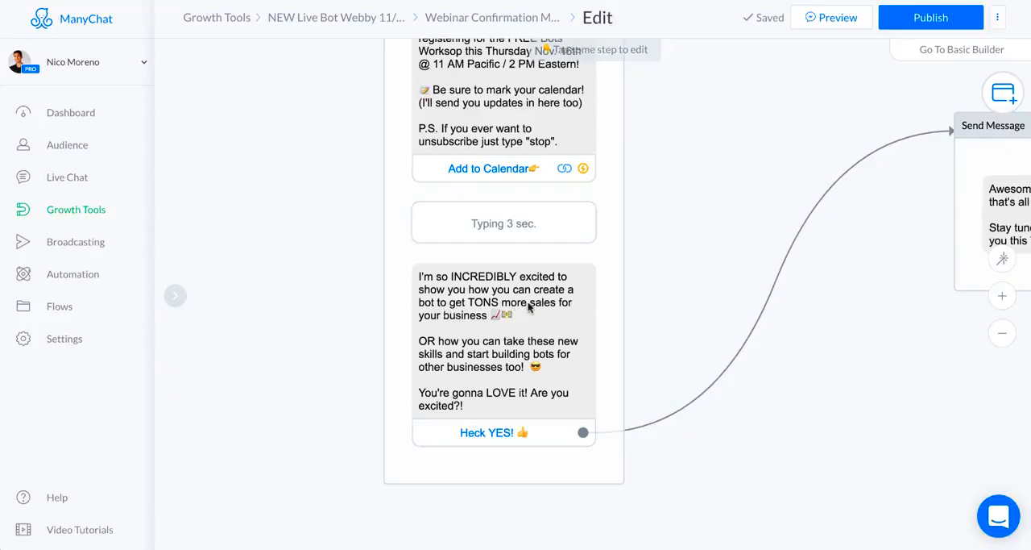
mouse_move(513, 357)
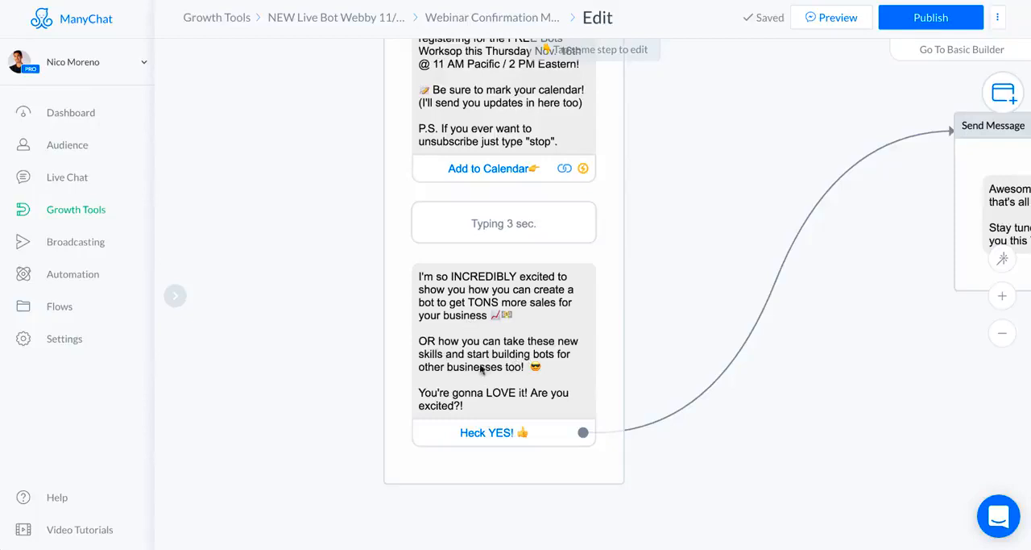
mouse_move(436, 288)
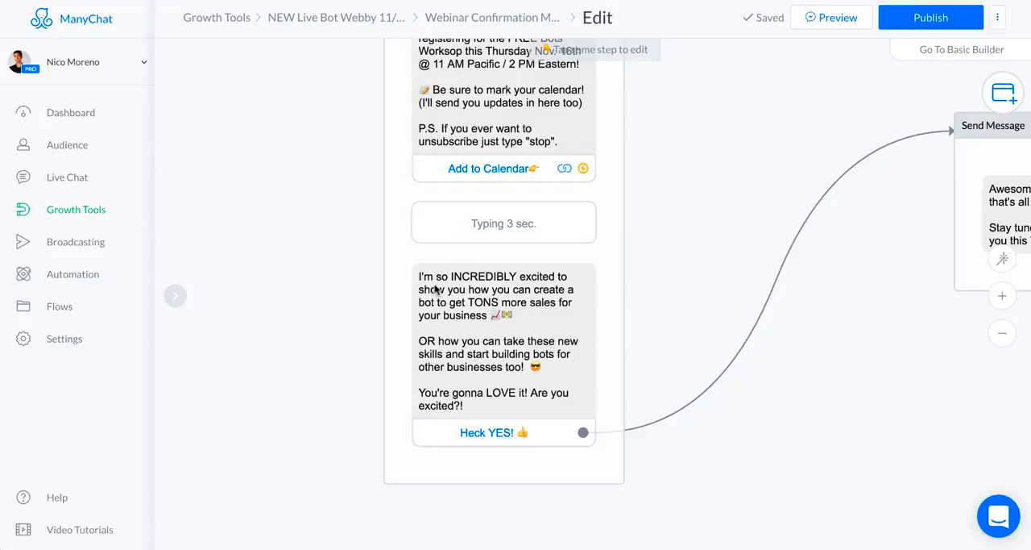
mouse_move(471, 288)
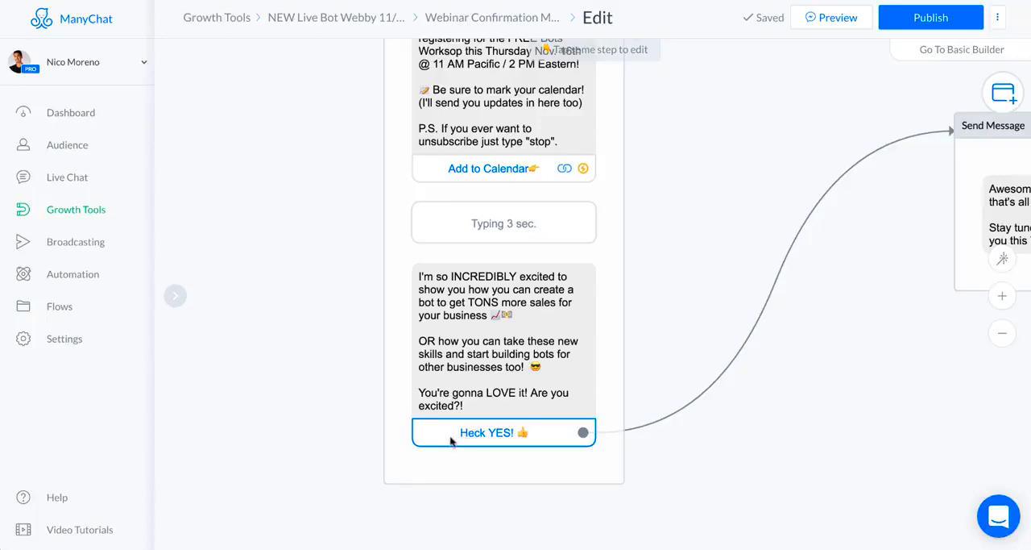
mouse_move(544, 439)
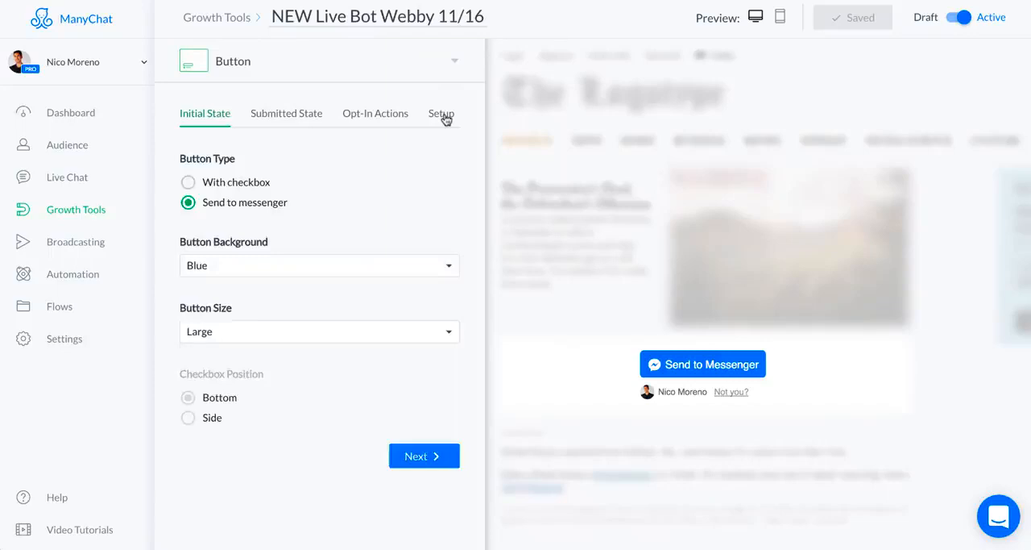
- Show the Opt-In Actions tab with the confirmation message preview and sequence enrolment
click(375, 113)
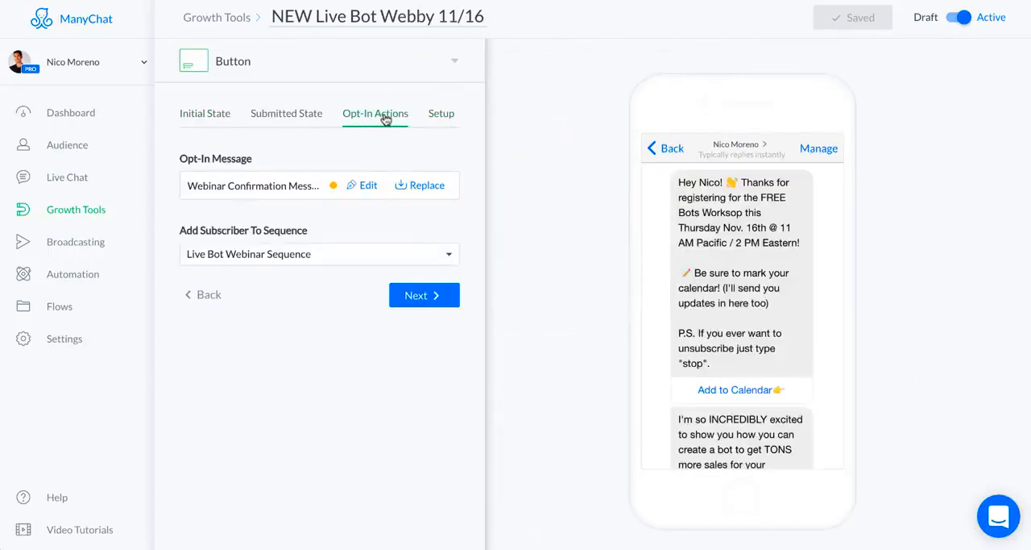
mouse_move(182, 234)
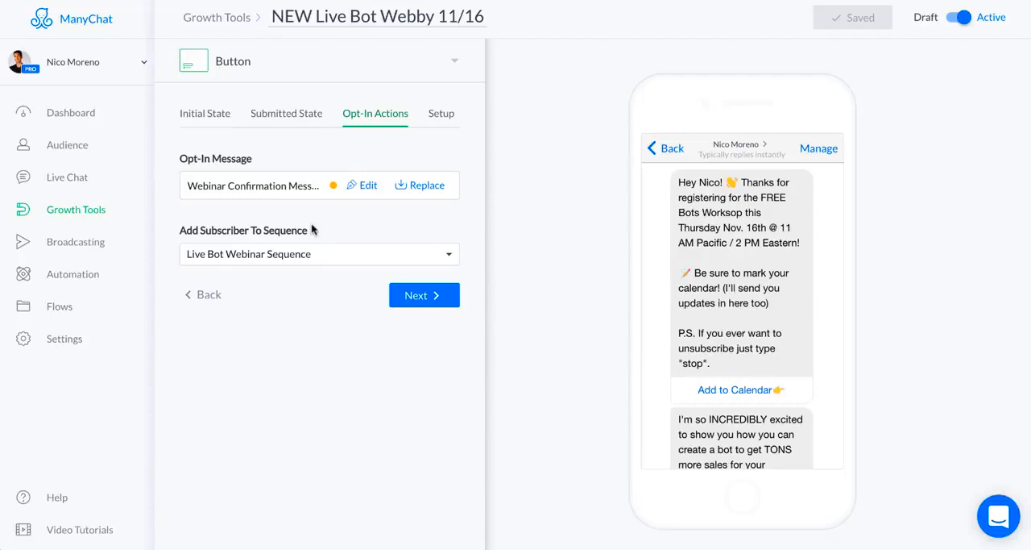
mouse_move(298, 254)
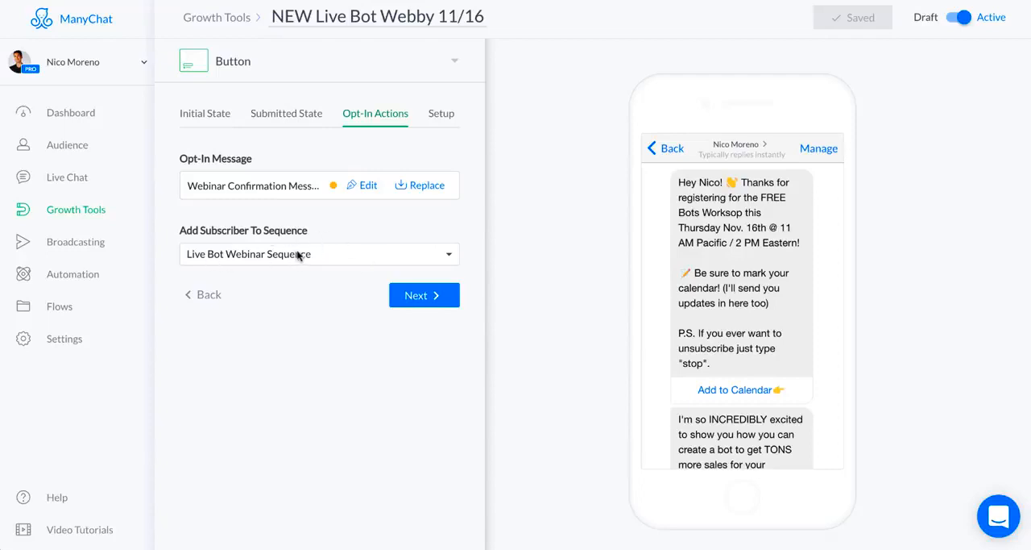
mouse_move(270, 247)
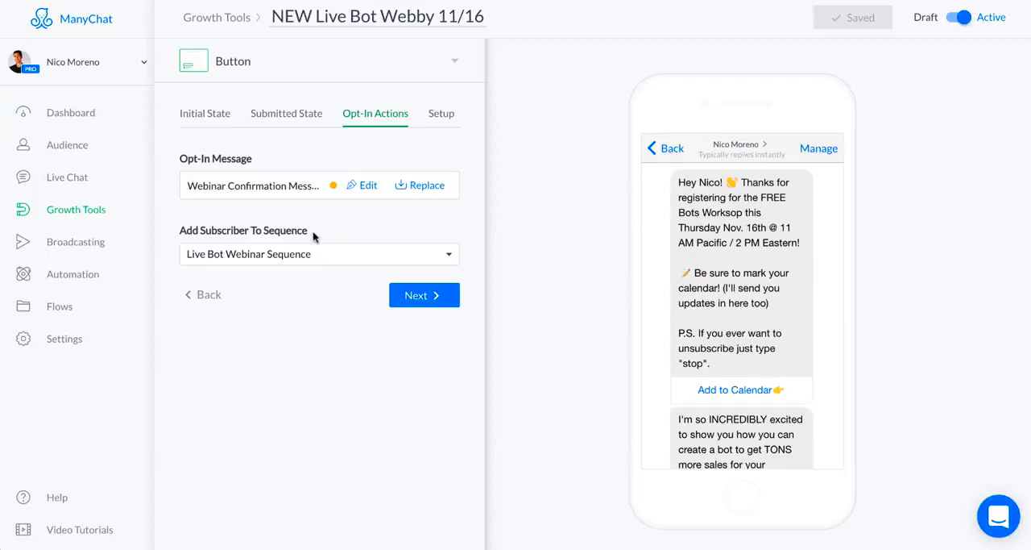
mouse_move(280, 129)
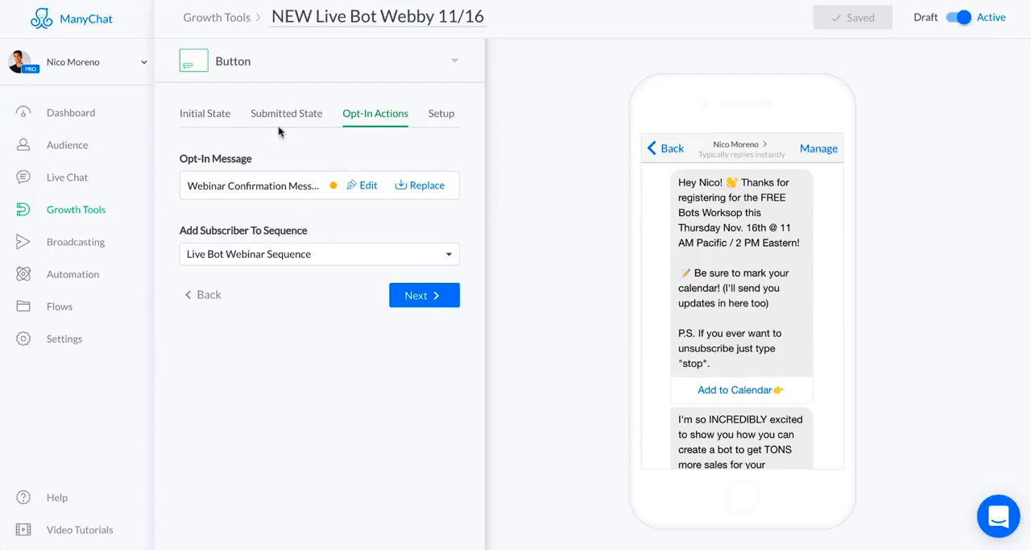
mouse_move(260, 248)
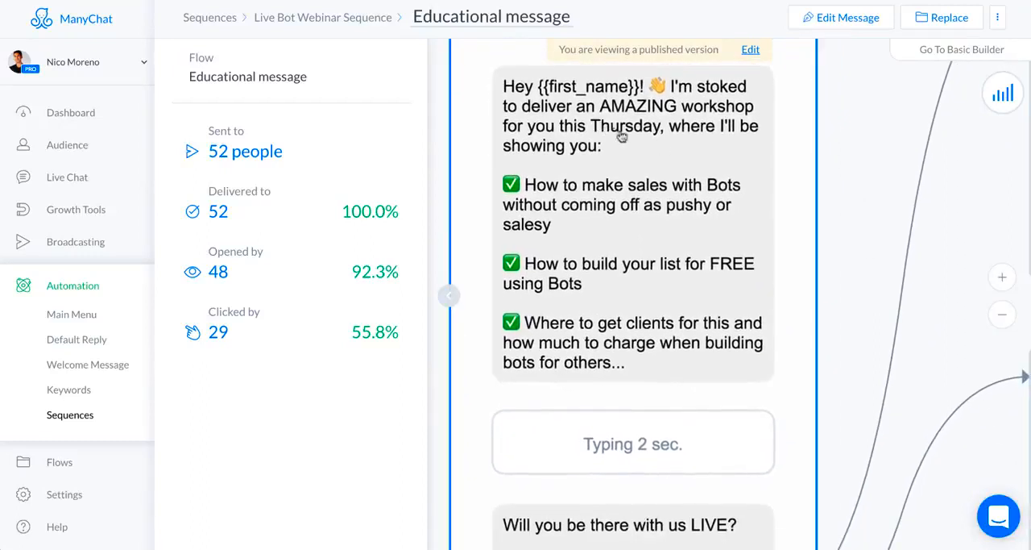
mouse_move(522, 203)
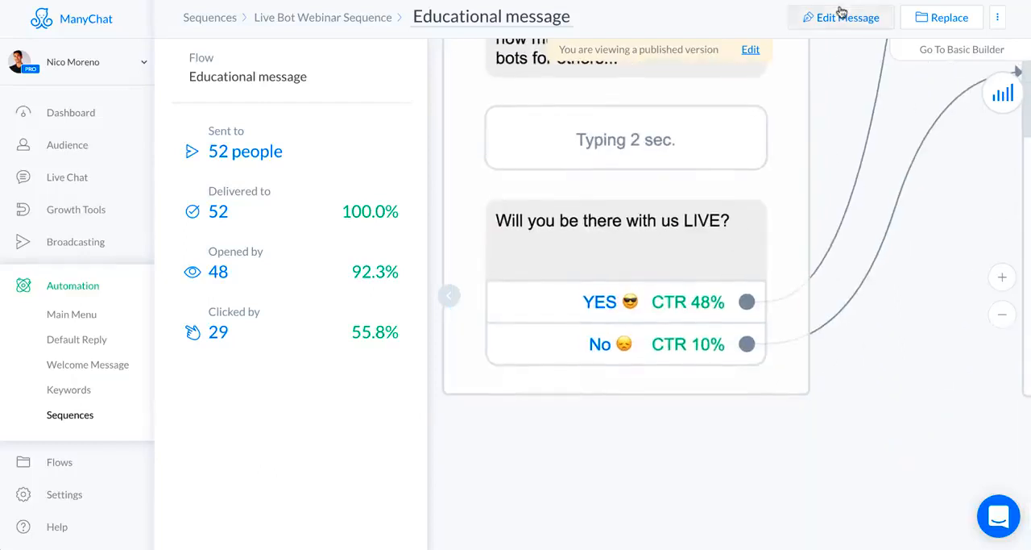
mouse_move(780, 216)
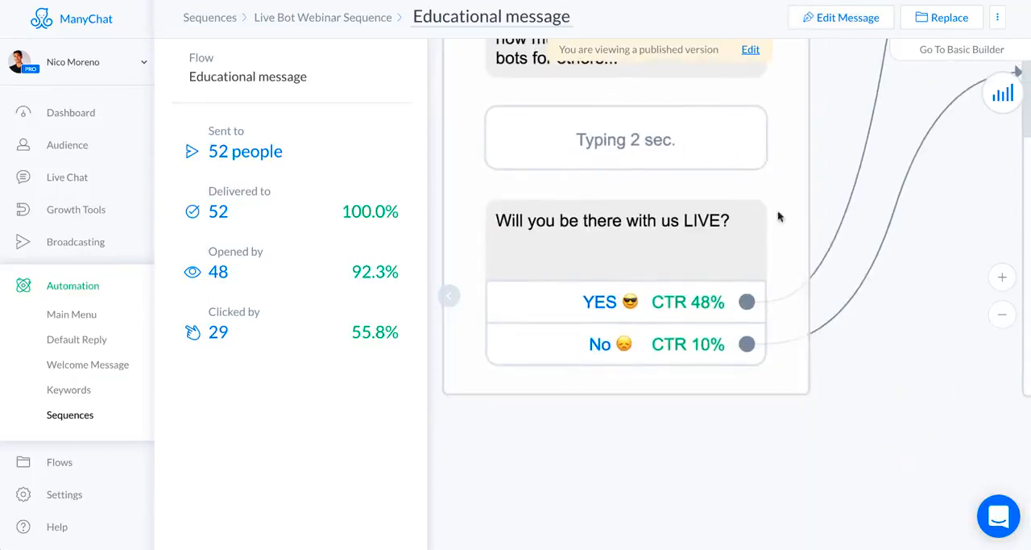
- Leave the Educational sequence message and open Broadcasting from the sidebar
click(625, 242)
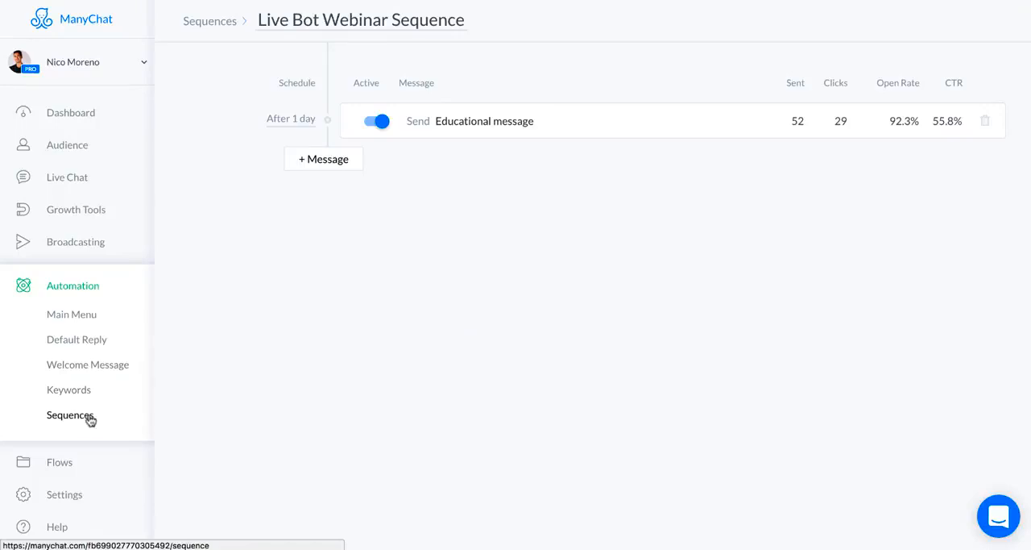
mouse_move(289, 206)
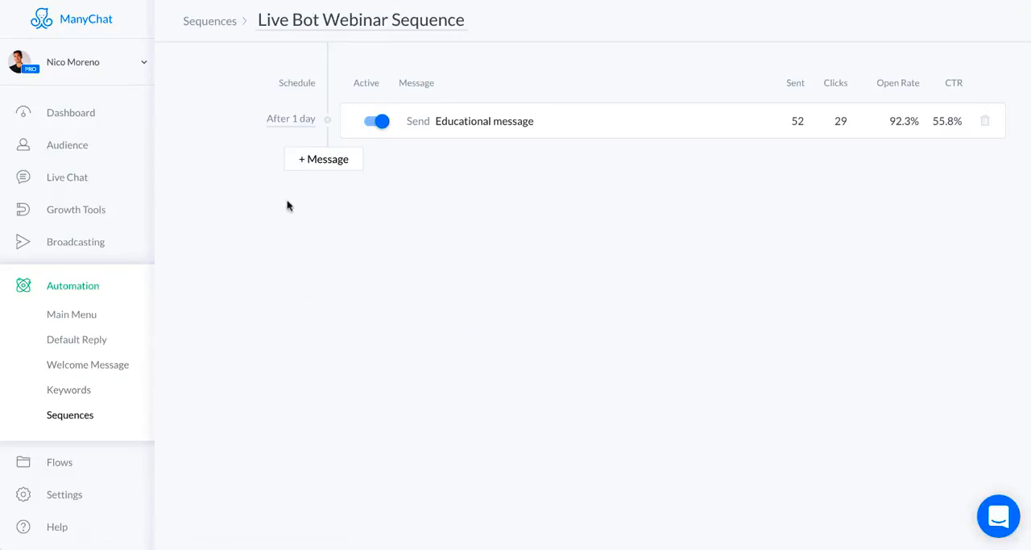
mouse_move(432, 78)
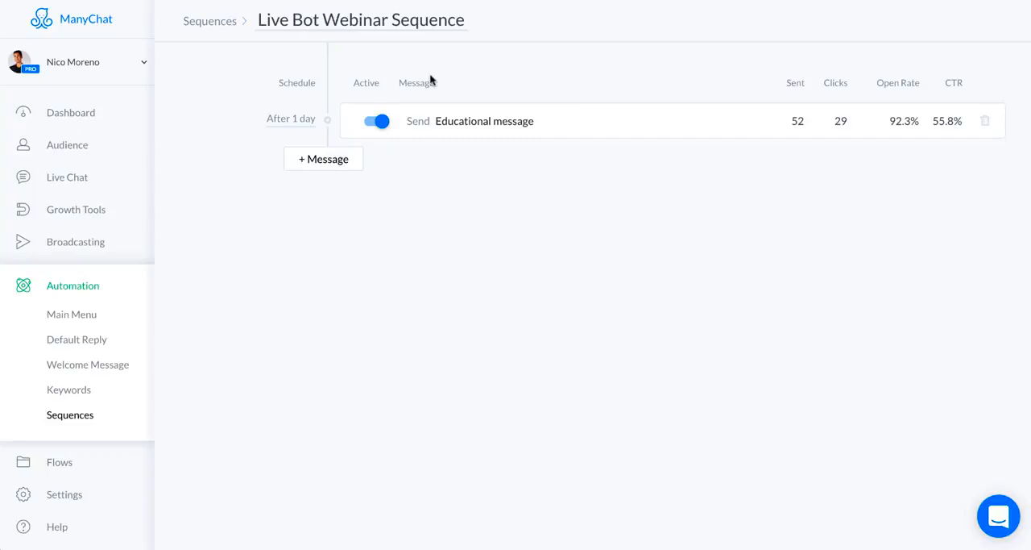
mouse_move(483, 167)
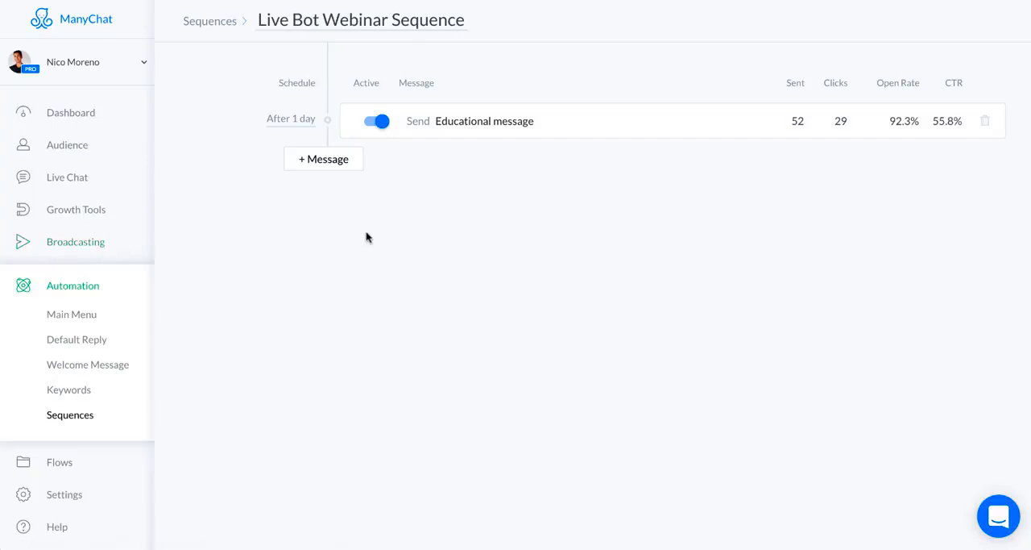
mouse_move(433, 256)
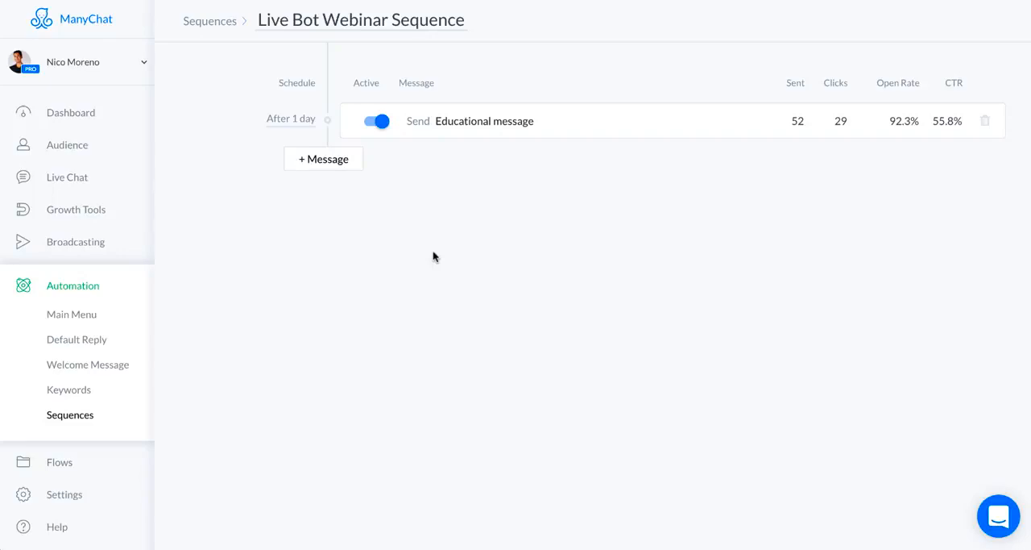
mouse_move(76, 241)
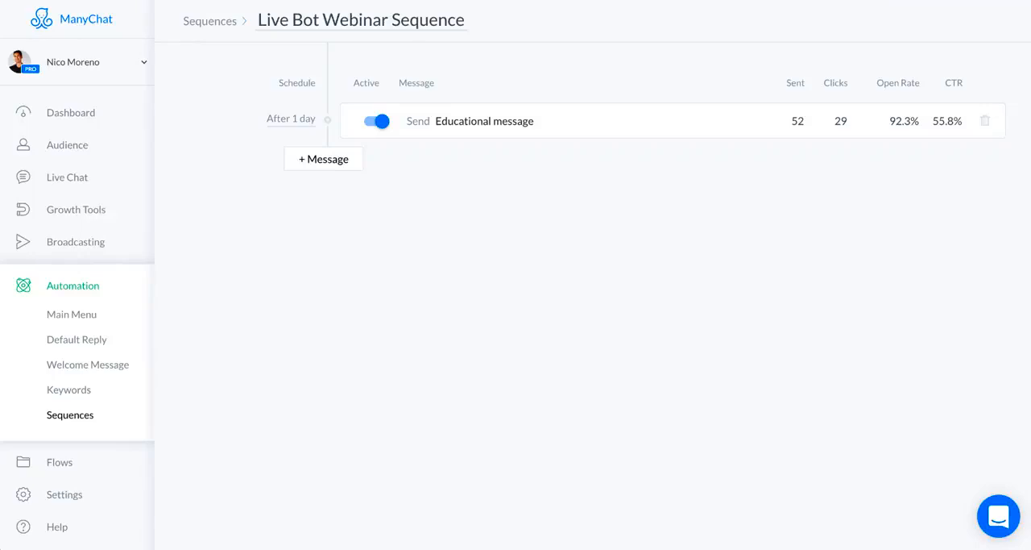
click(75, 241)
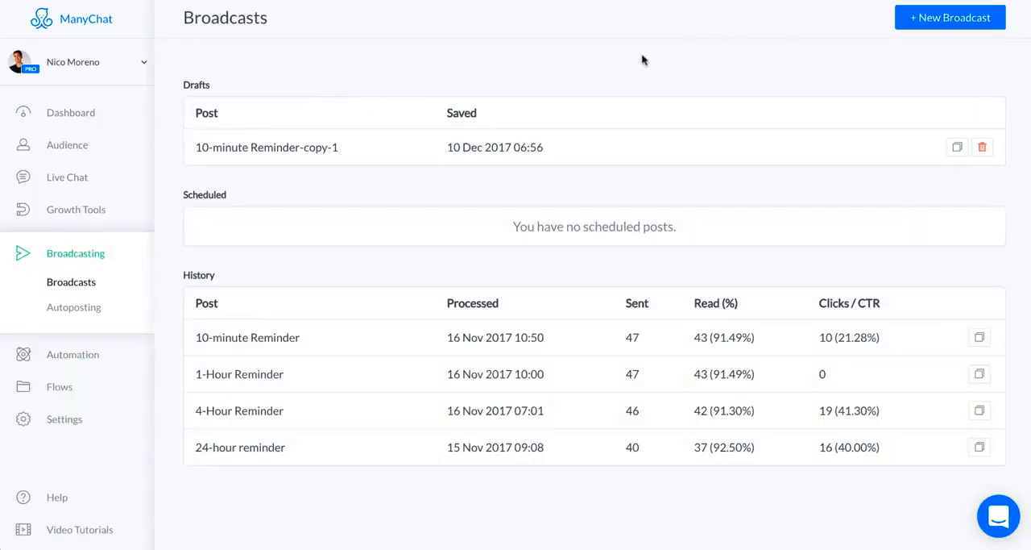
mouse_move(251, 462)
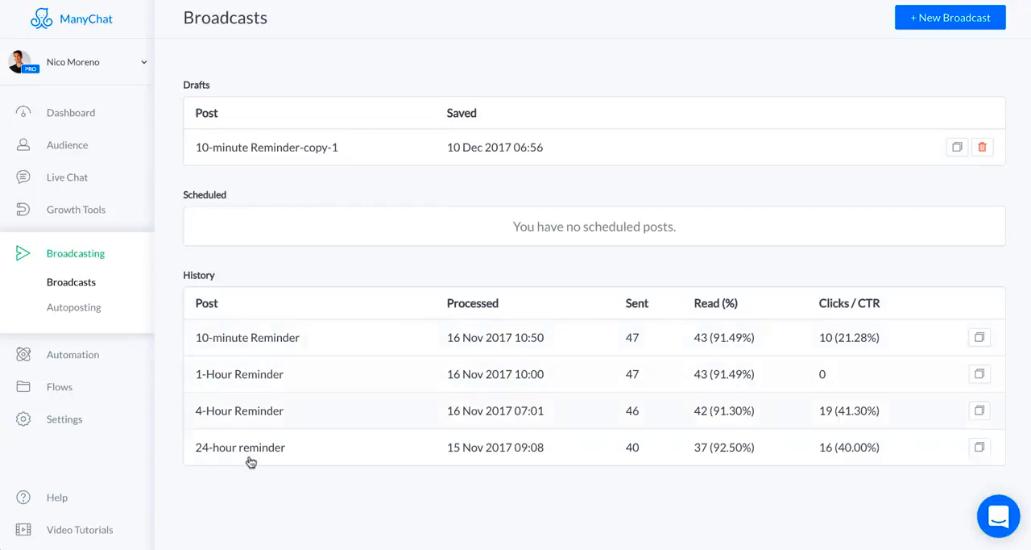
mouse_move(306, 455)
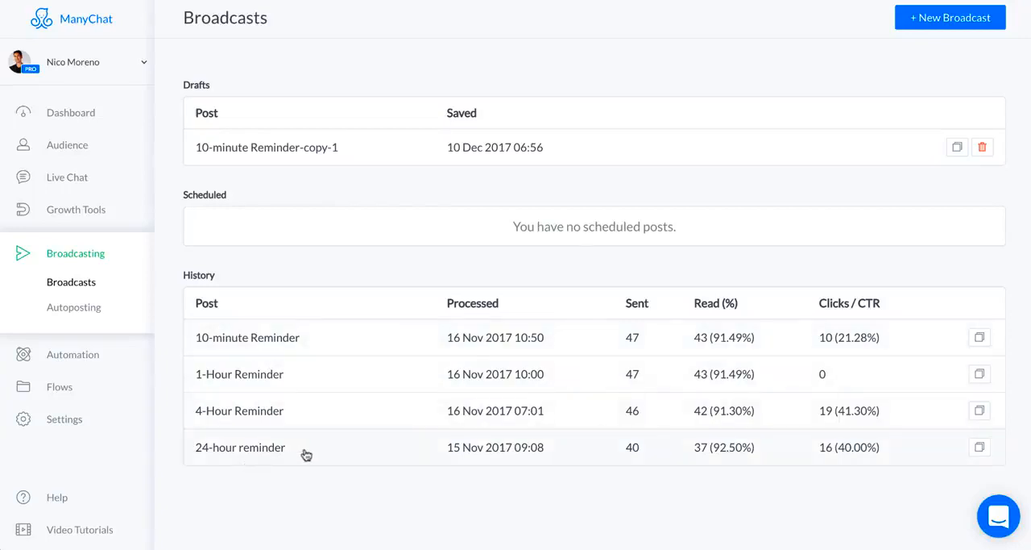
mouse_move(304, 382)
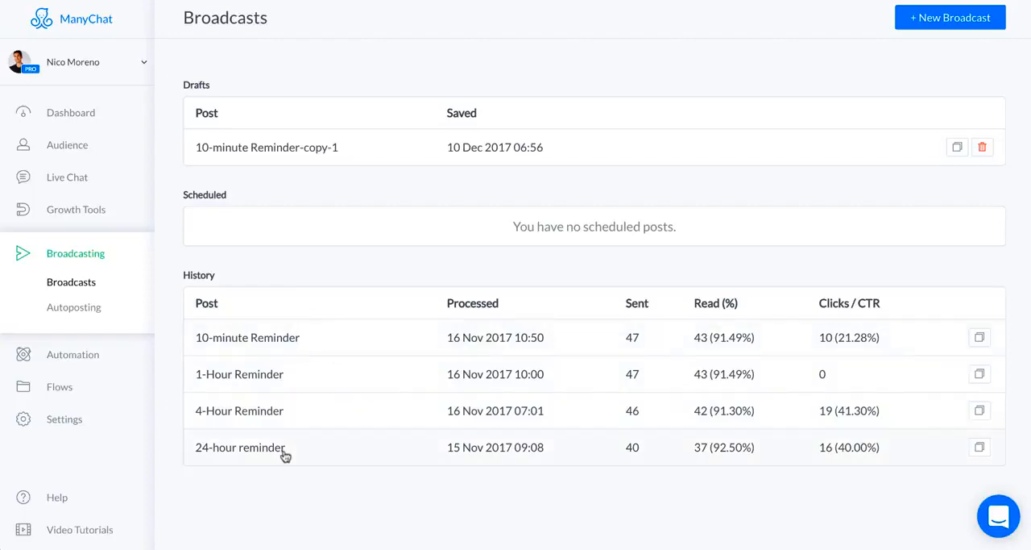
- Open the 24-hour reminder row in the Broadcasts History table
click(239, 447)
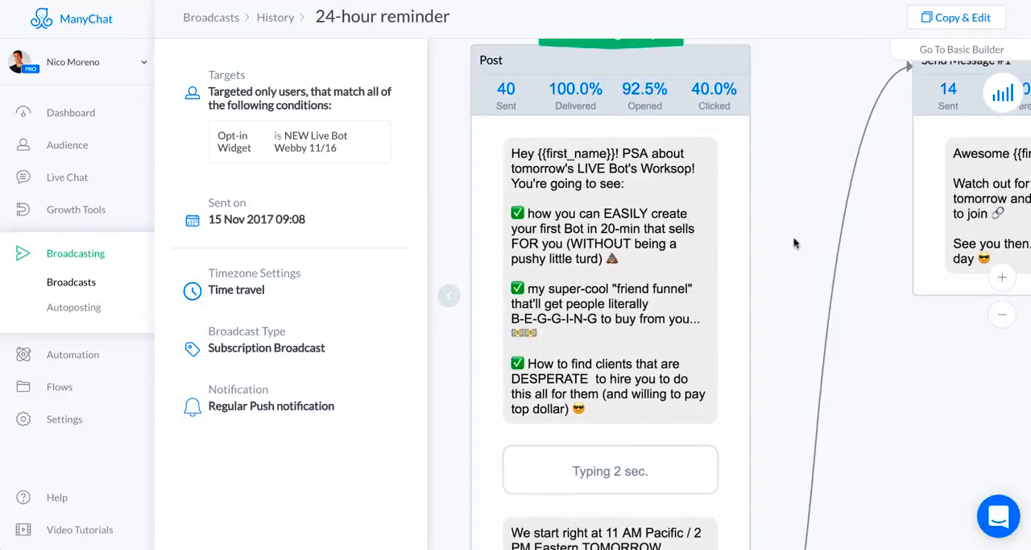
- Return to broadcast history and open the 4-Hour Reminder report
scroll(down, 3)
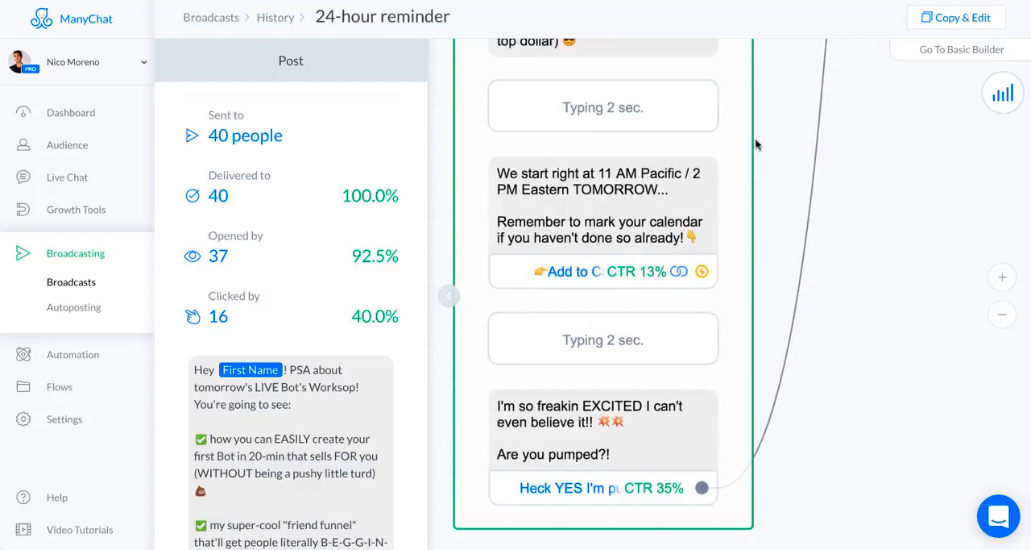
mouse_move(641, 244)
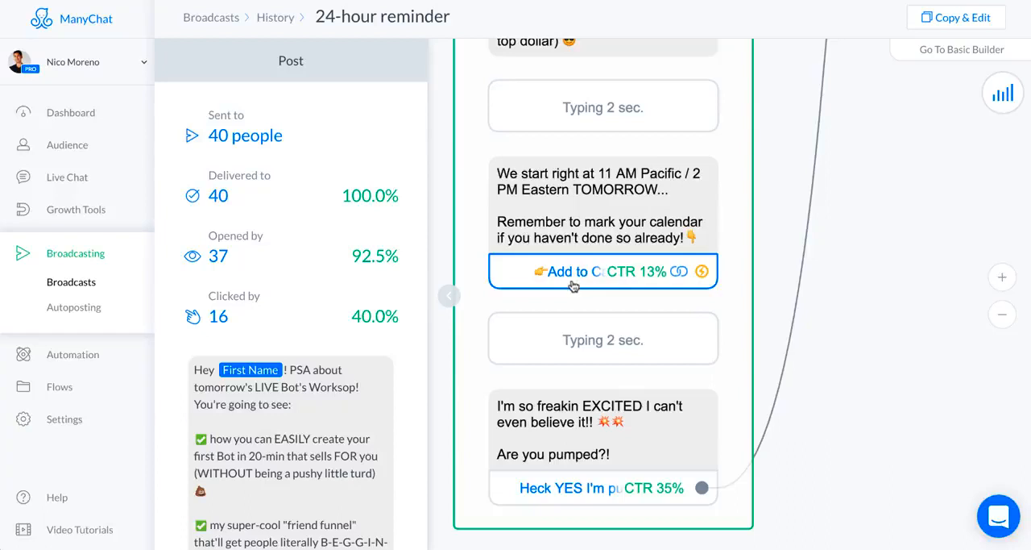
mouse_move(836, 409)
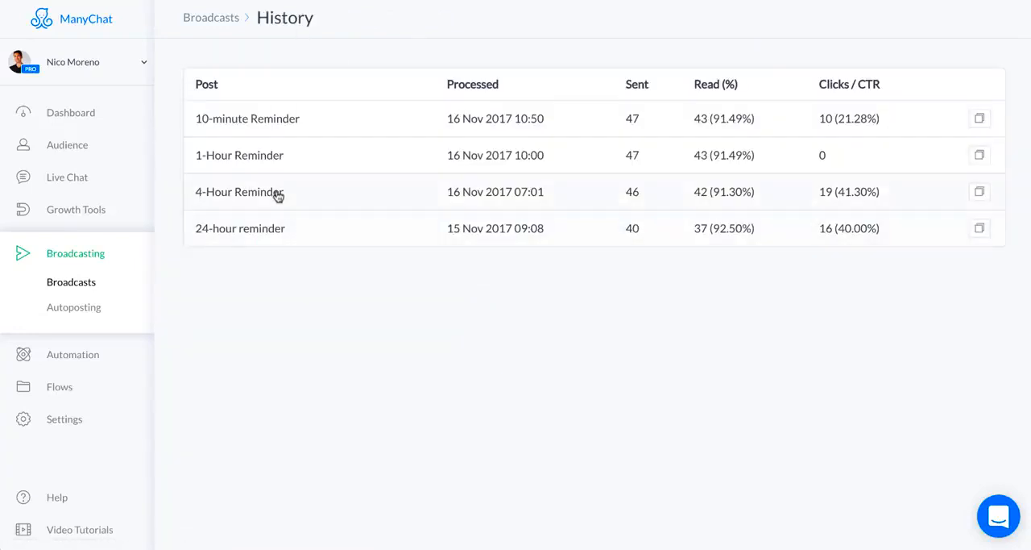
click(240, 191)
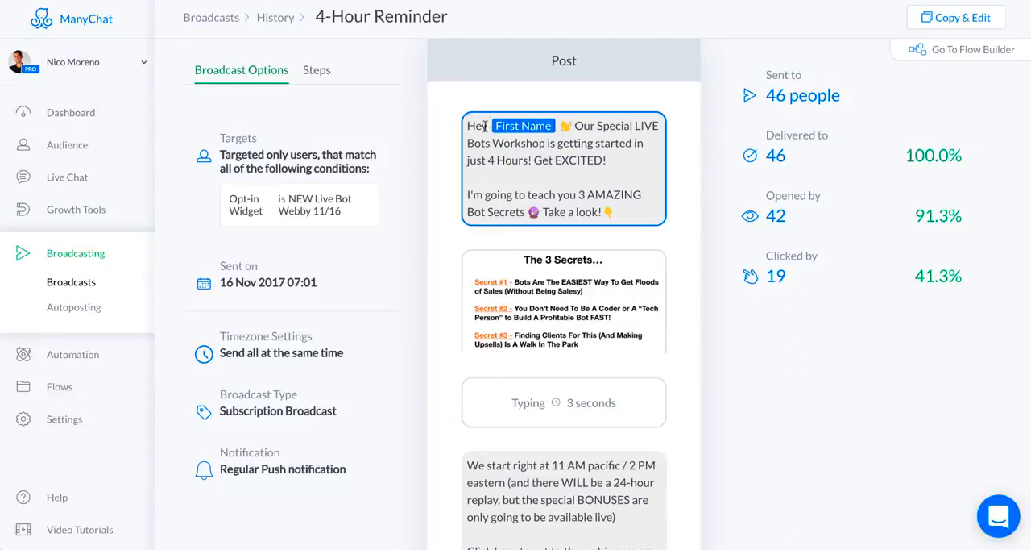
mouse_move(622, 155)
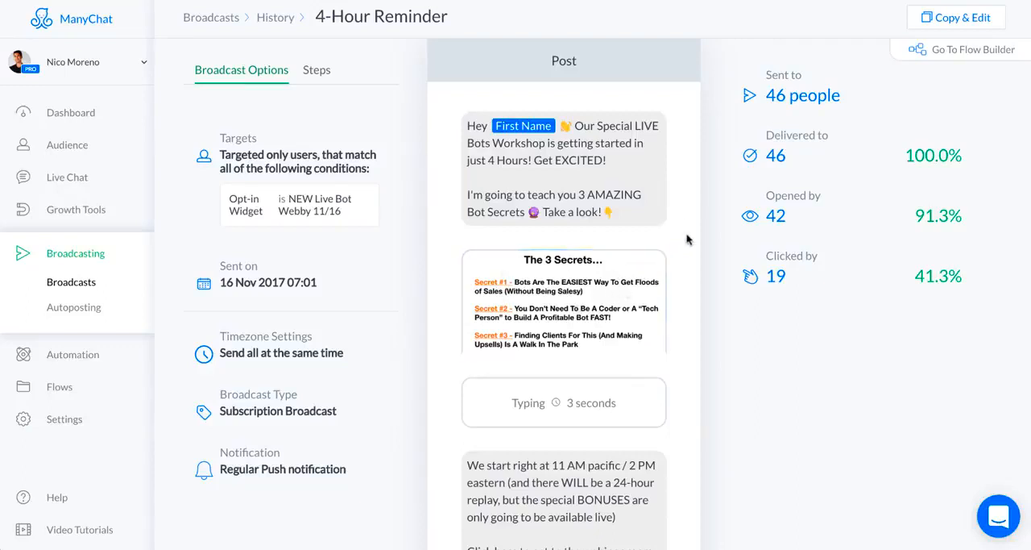
scroll(down, 3)
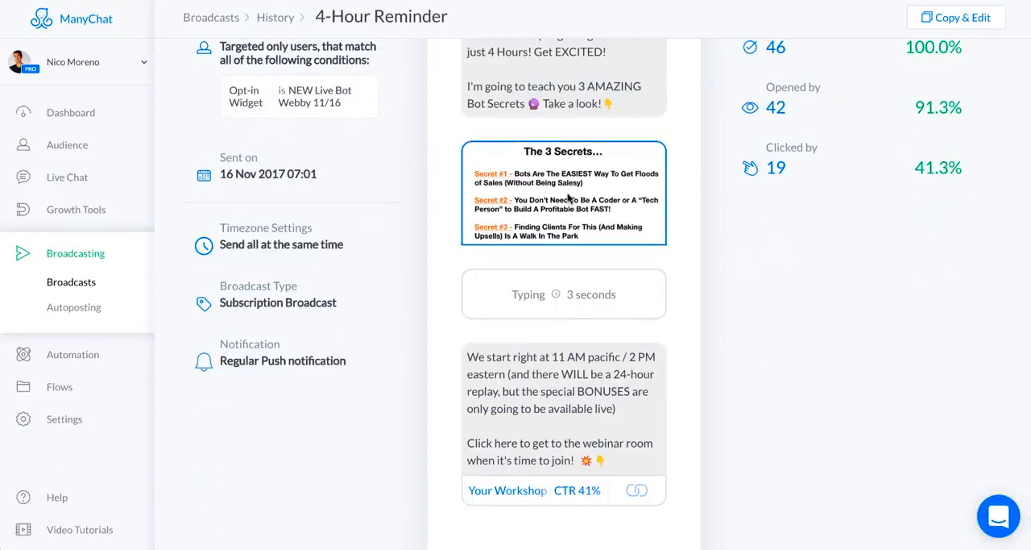
mouse_move(682, 159)
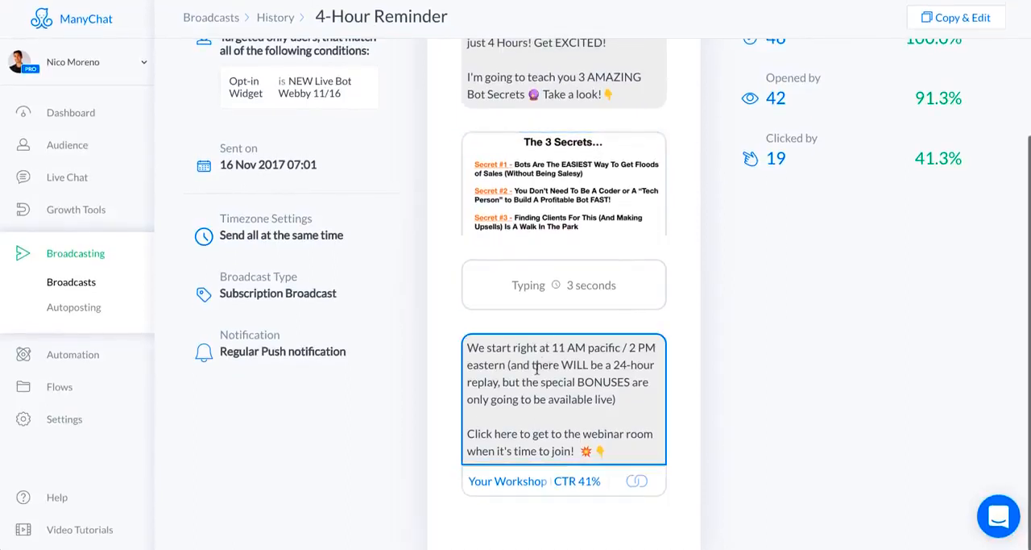
mouse_move(547, 394)
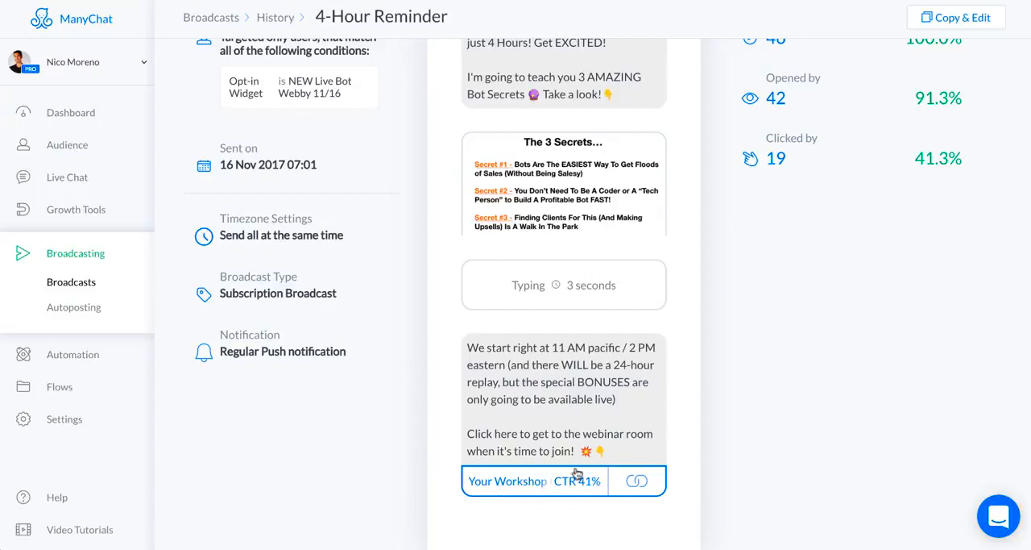
scroll(down, 3)
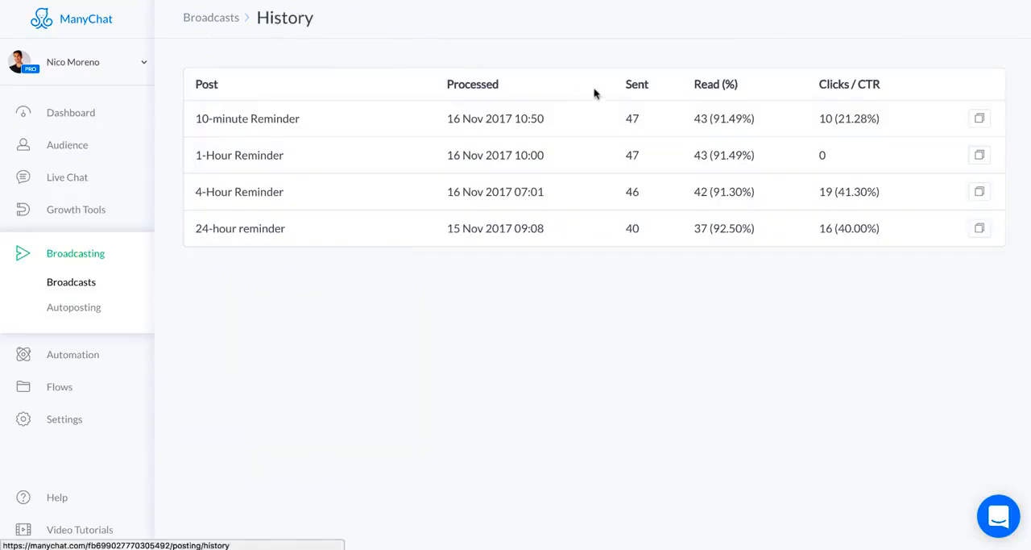
mouse_move(403, 165)
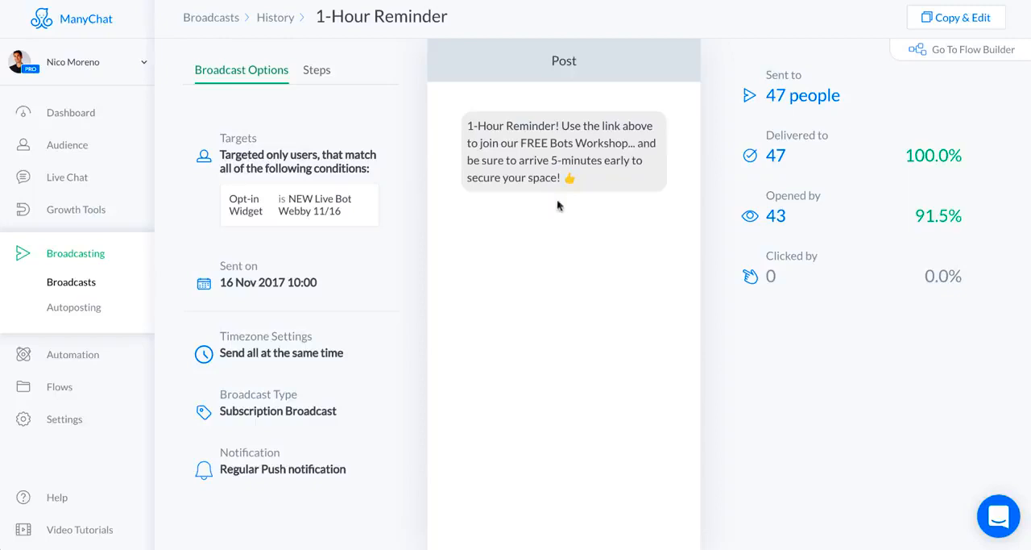
mouse_move(568, 254)
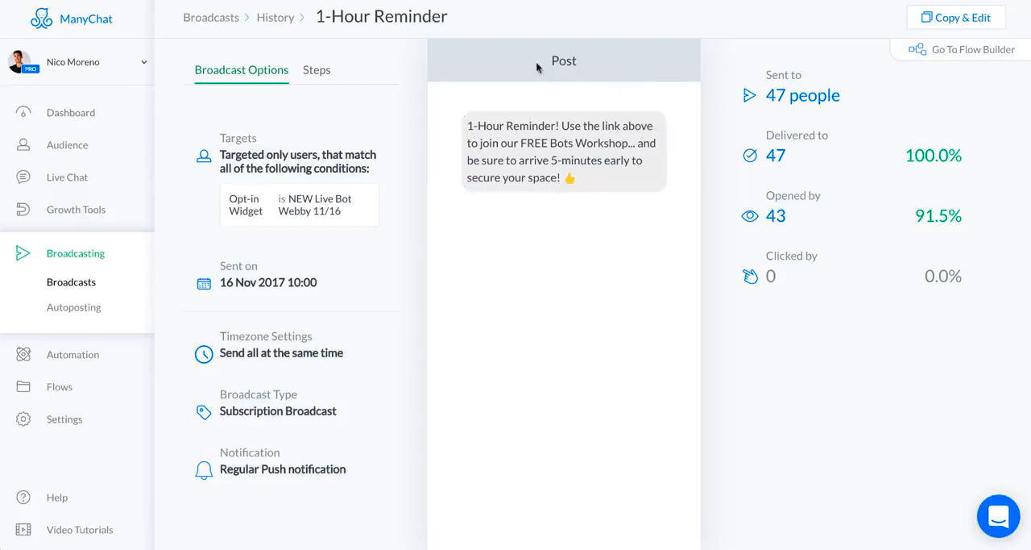
mouse_move(606, 94)
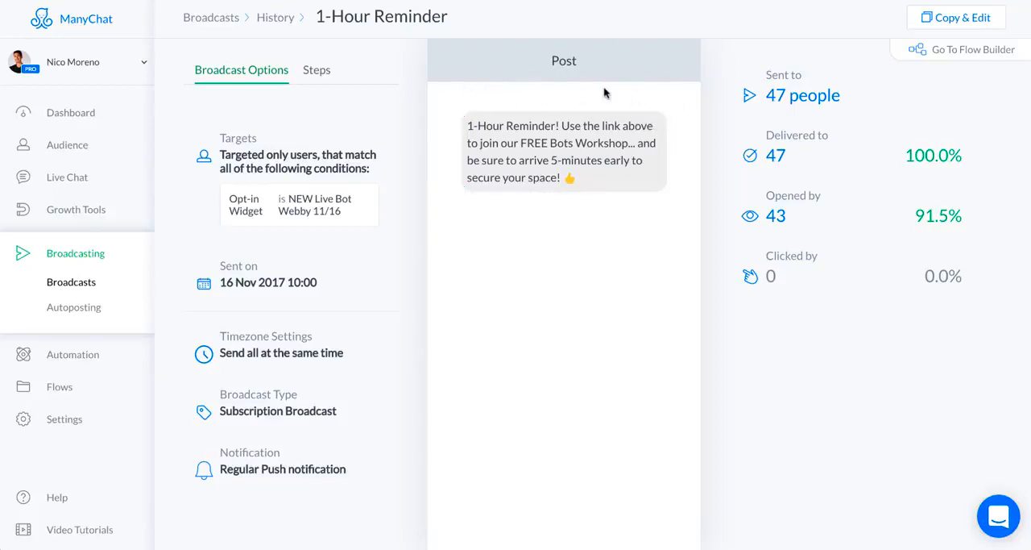
mouse_move(554, 104)
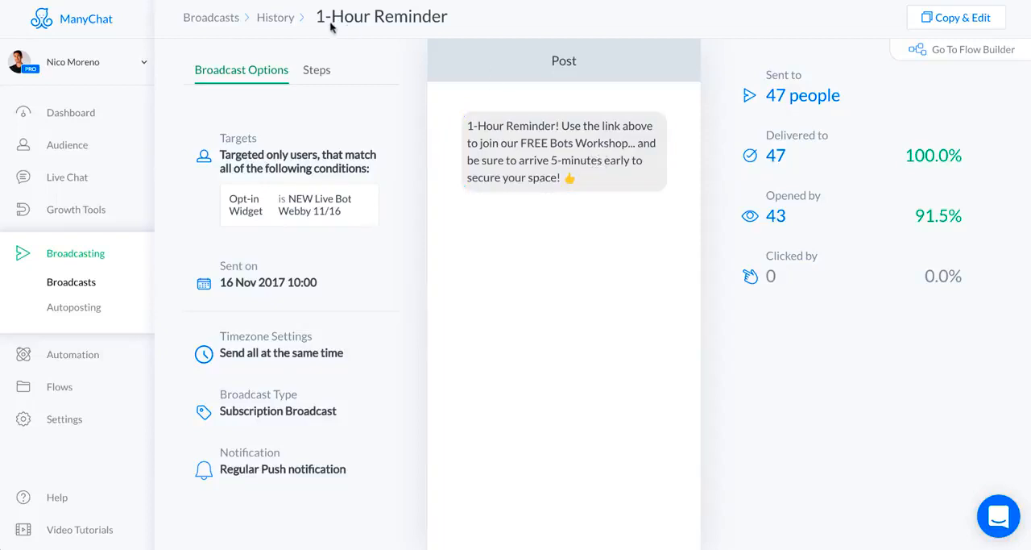
click(275, 17)
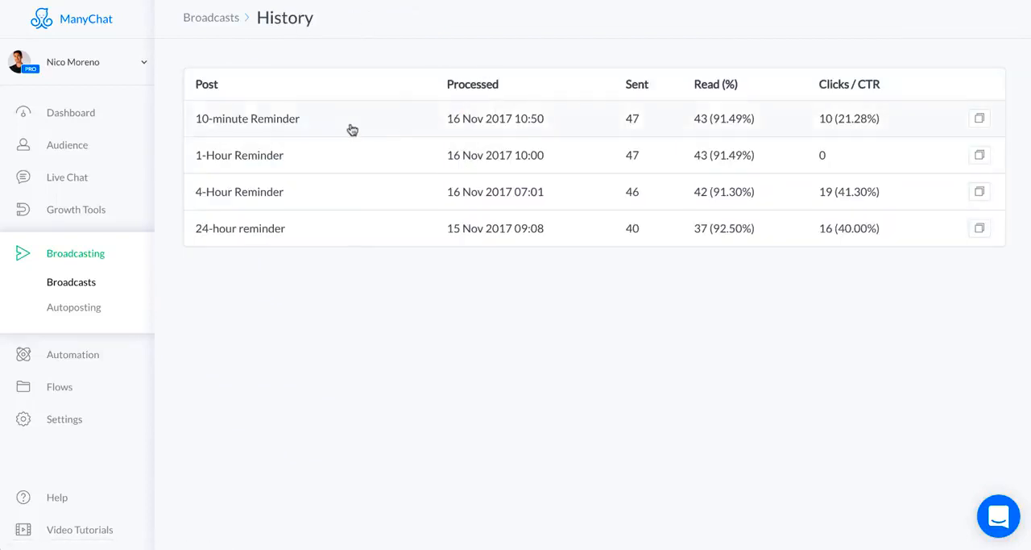
- Open the 10-minute Reminder report from the Broadcasts History table
click(247, 119)
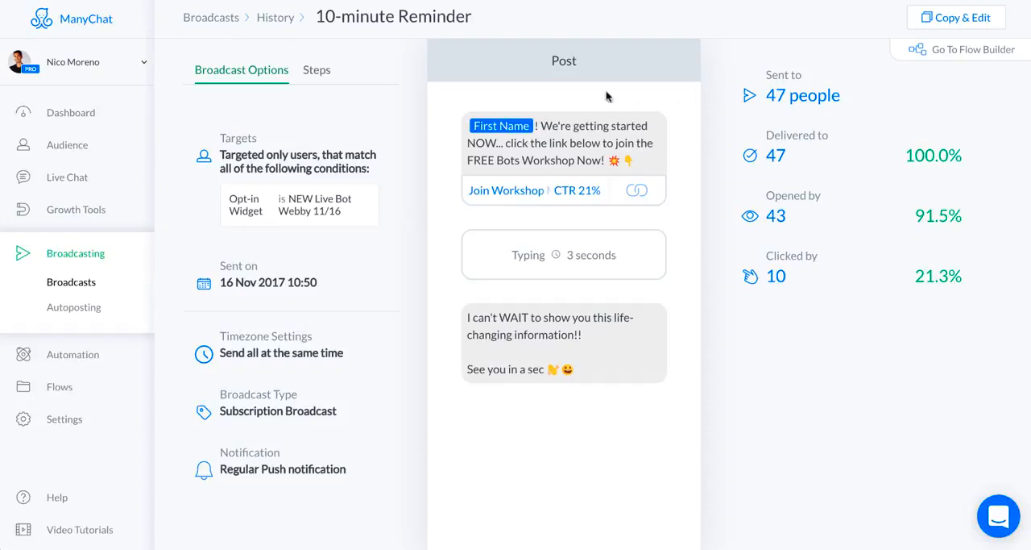
mouse_move(592, 96)
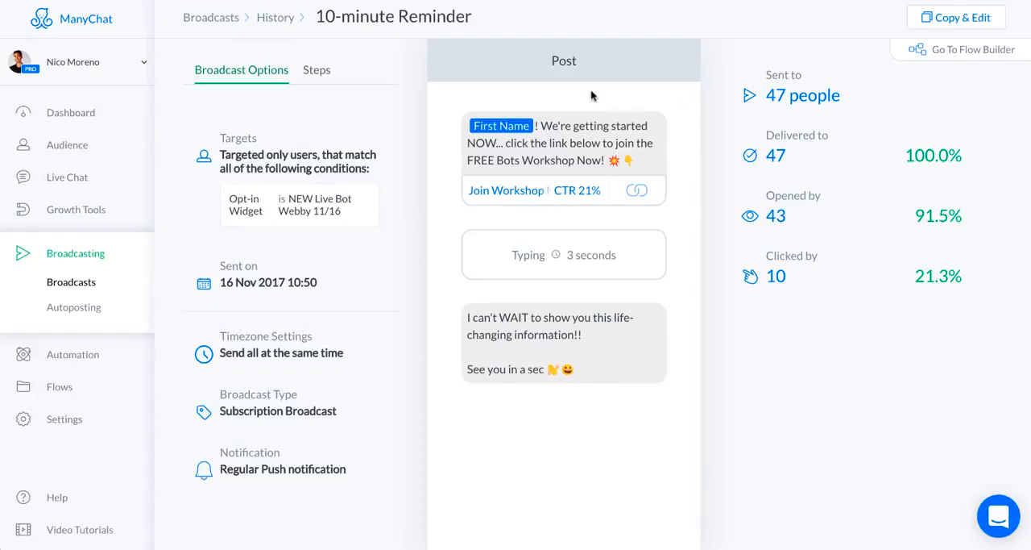
mouse_move(616, 109)
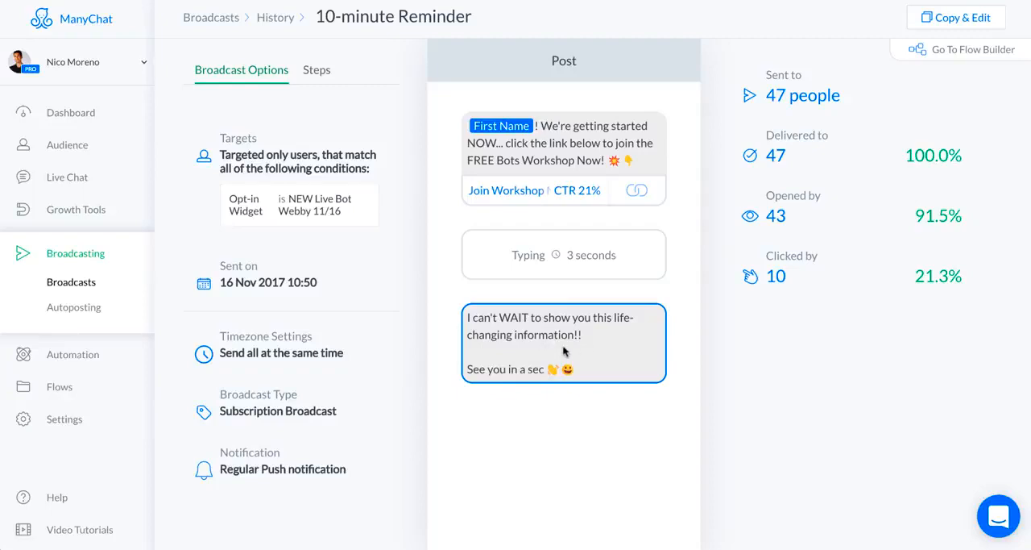
mouse_move(609, 368)
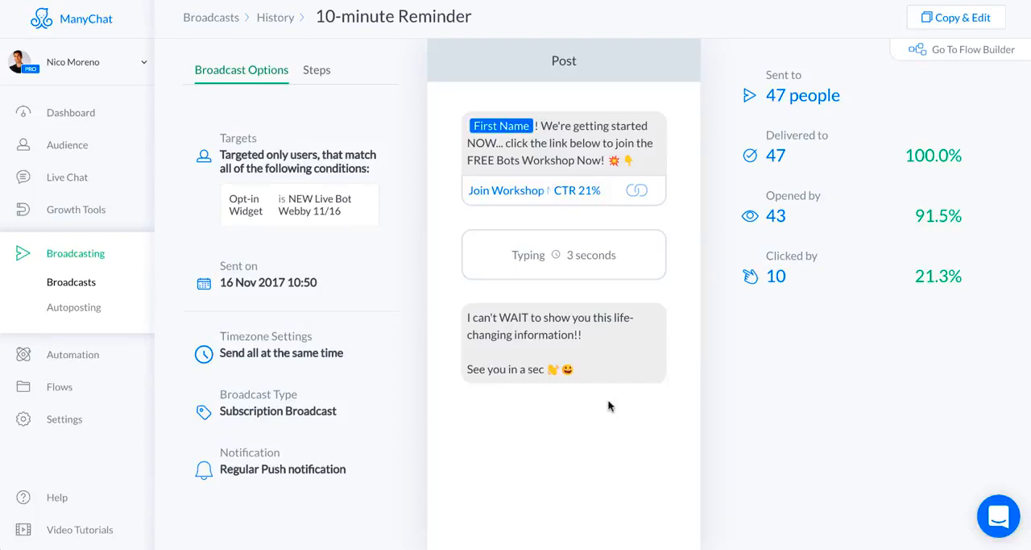
mouse_move(671, 274)
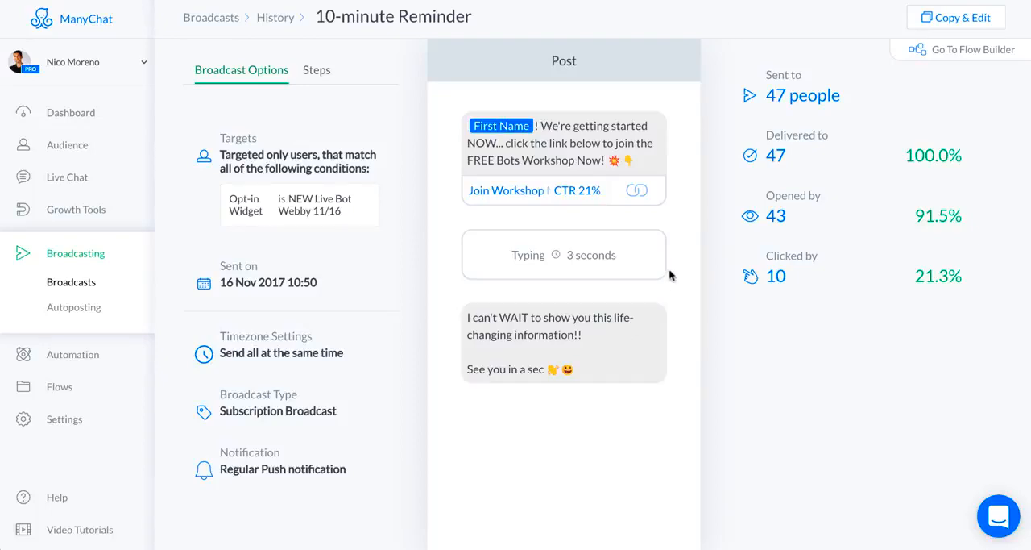
mouse_move(680, 213)
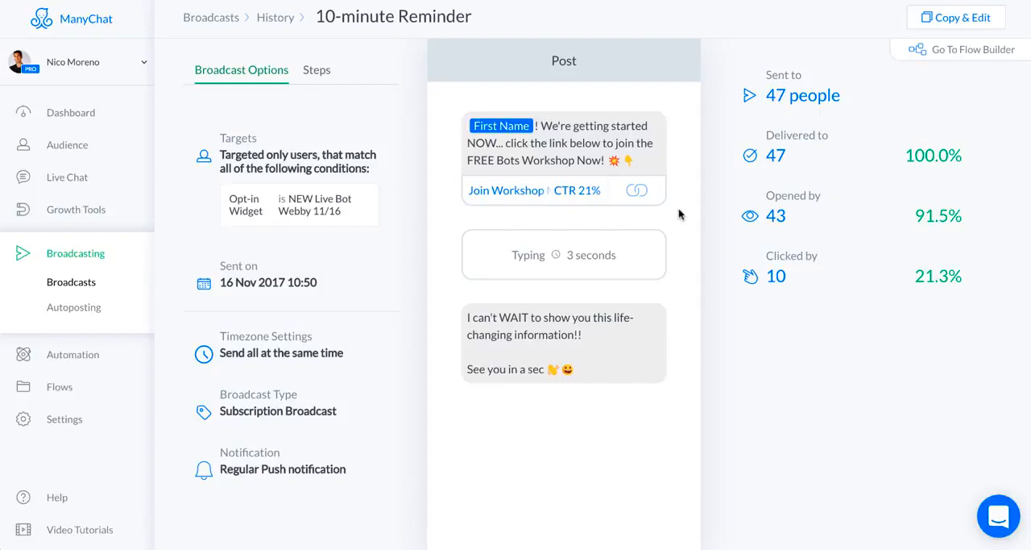
mouse_move(682, 228)
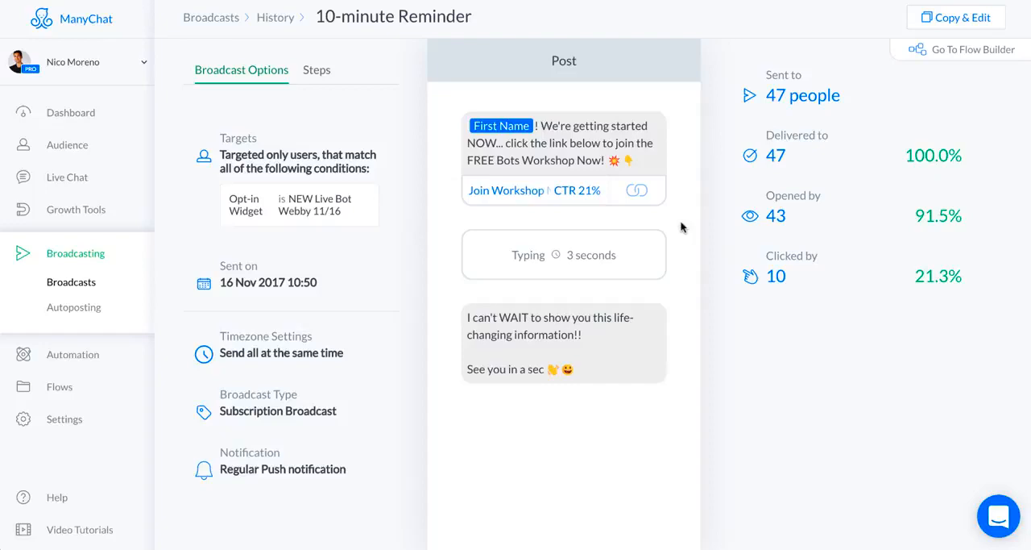
mouse_move(506, 190)
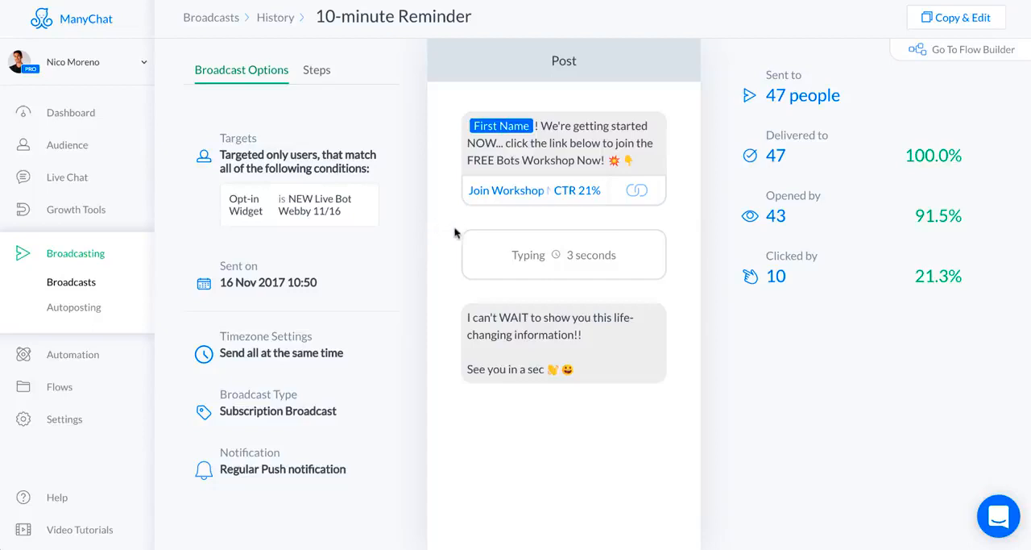
mouse_move(446, 226)
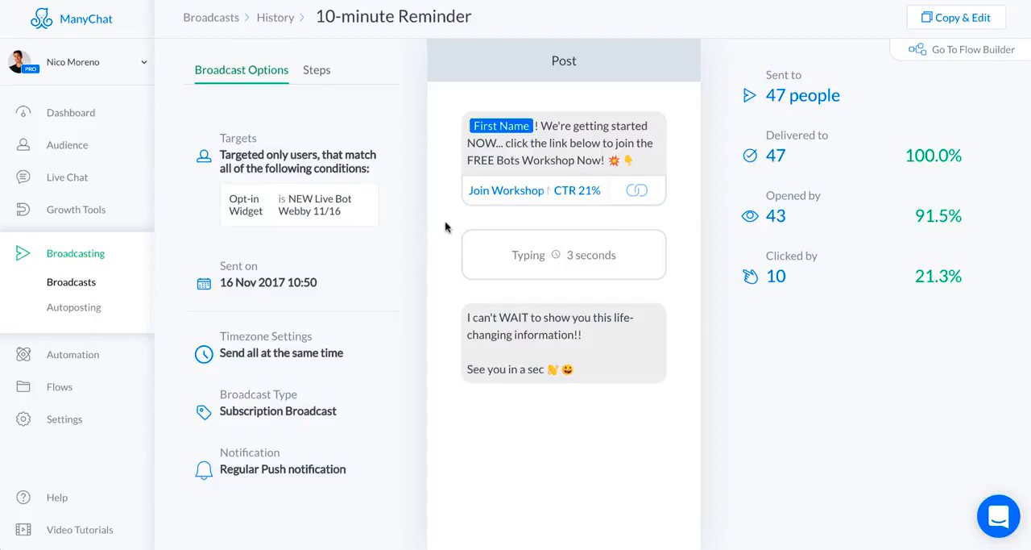